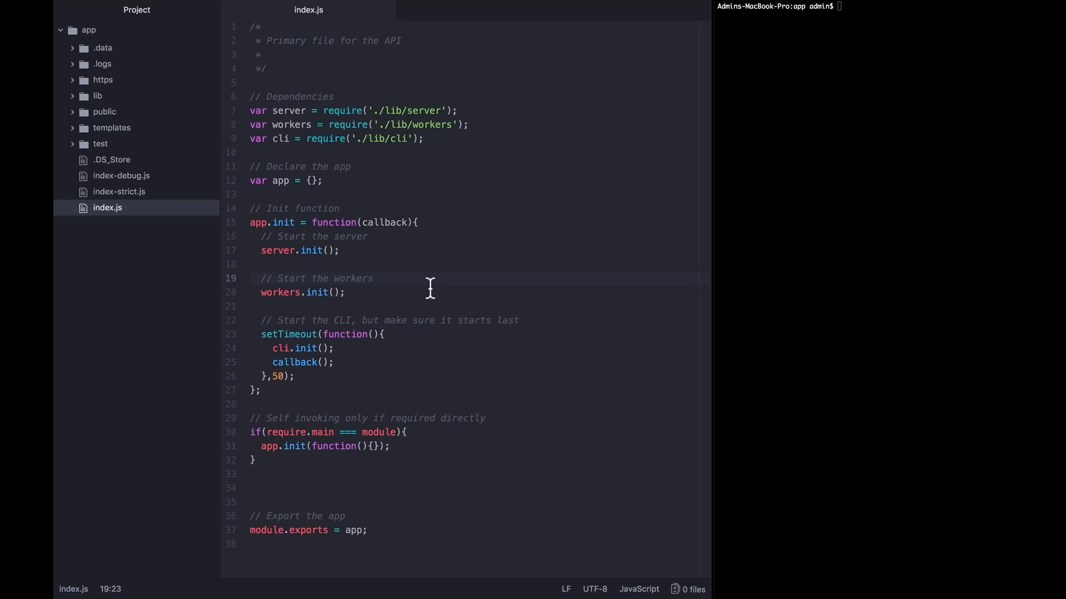
- Copy index.js to index-cluster.js with cp in the terminal
click(373, 278)
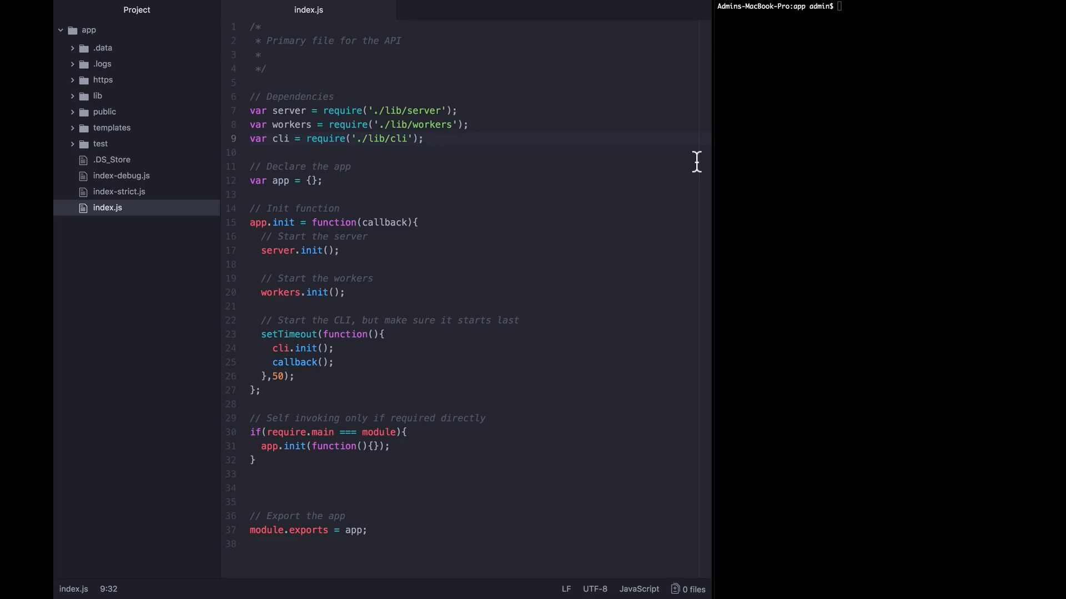
mouse_move(827, 175)
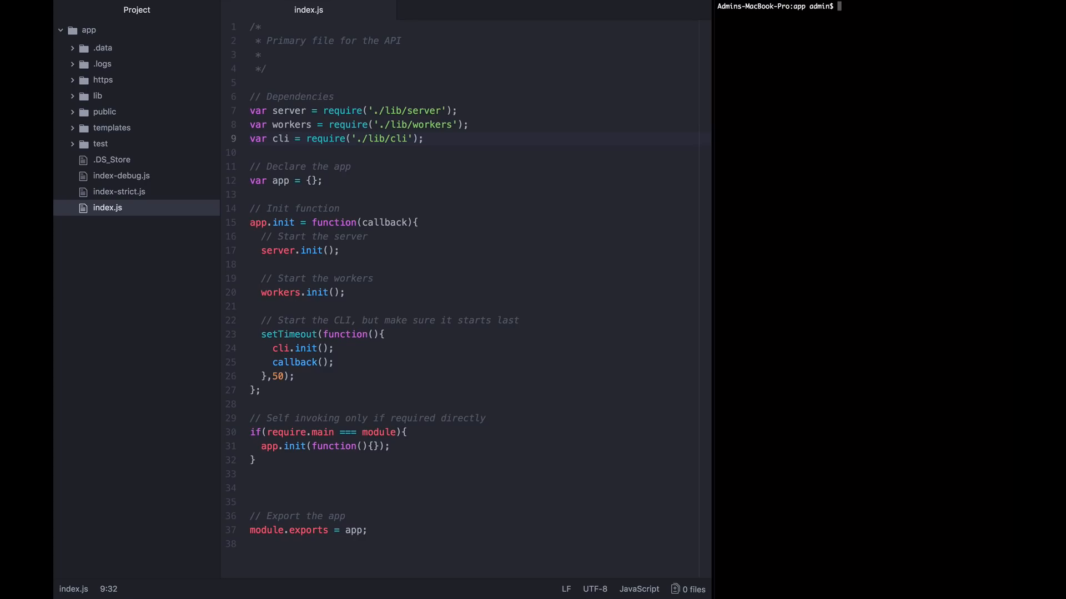
text(cp index.js)
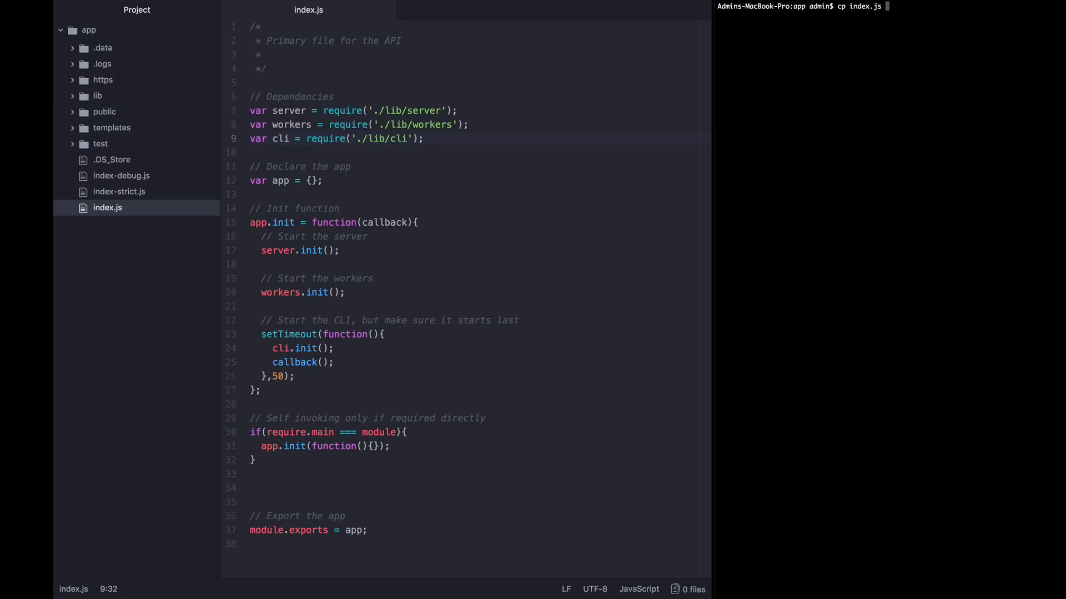
text(index-cluster.js)
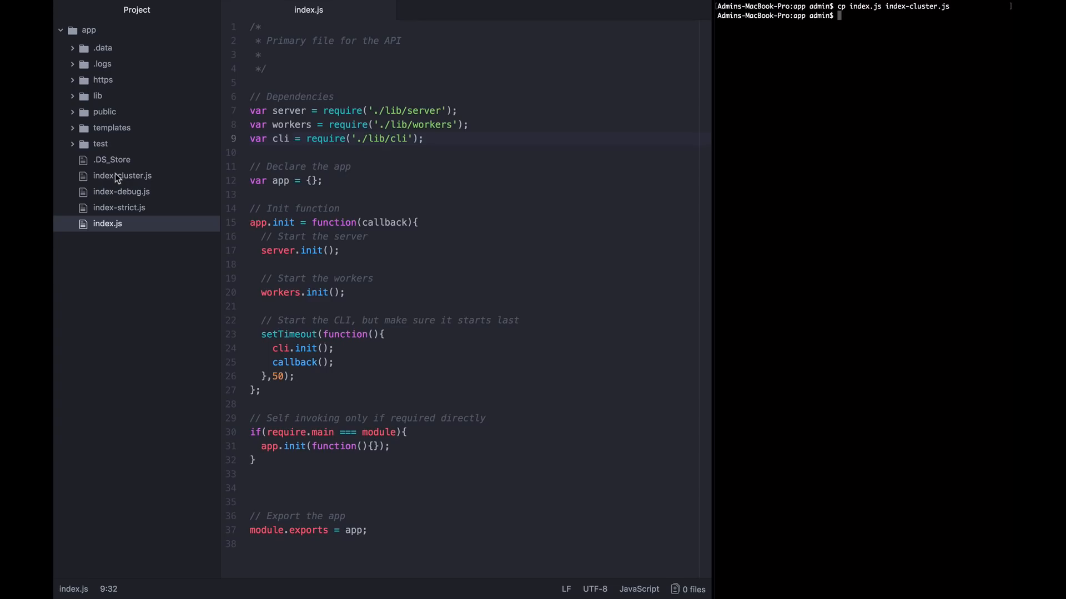
- Open index-cluster.js in Atom and place the cursor after the cli require
click(123, 175)
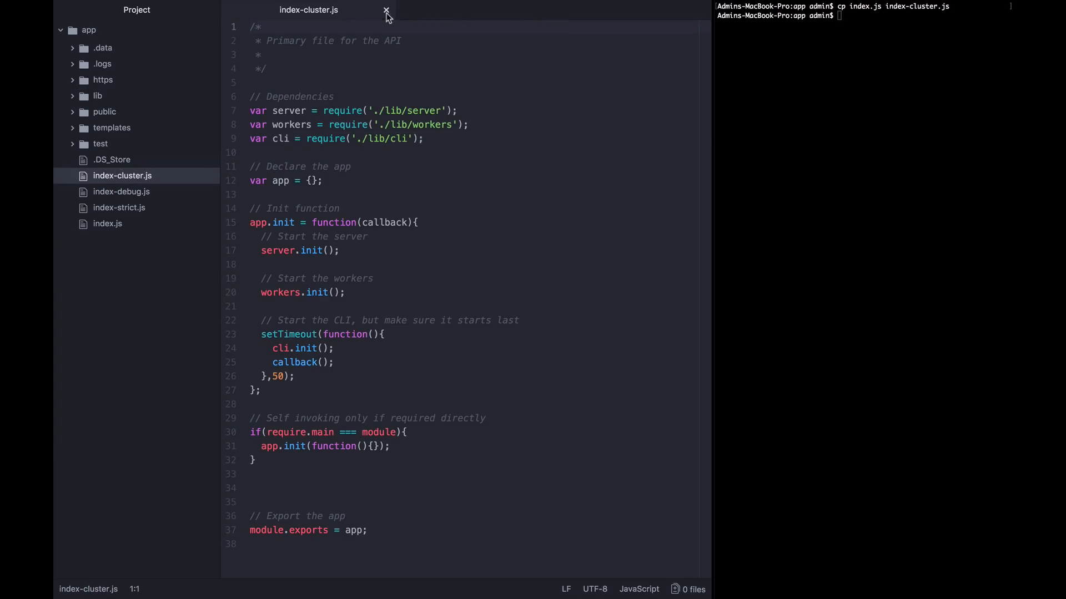
mouse_move(428, 154)
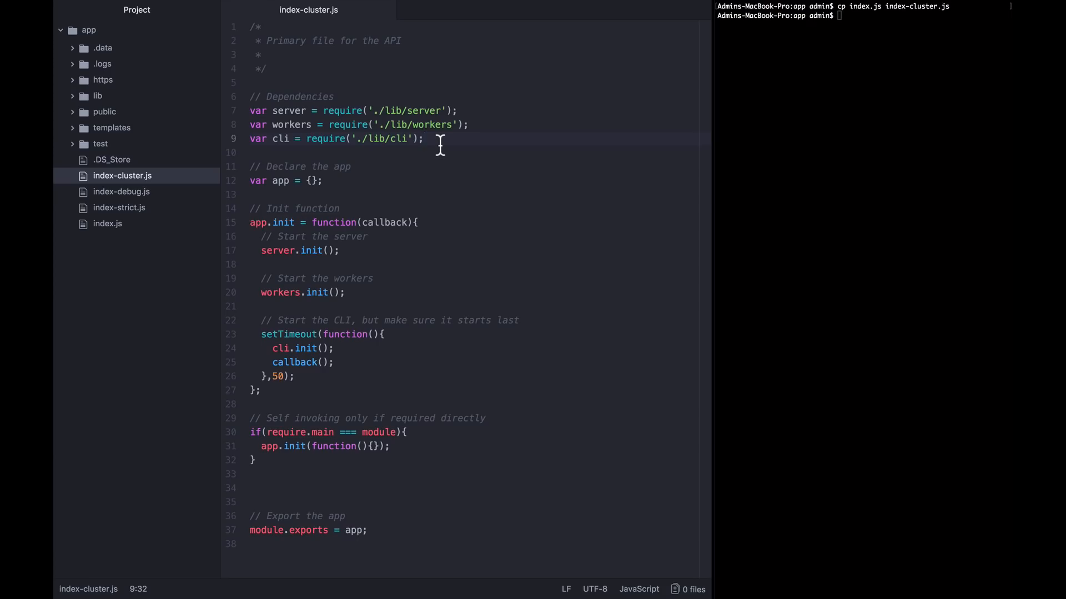
click(423, 139)
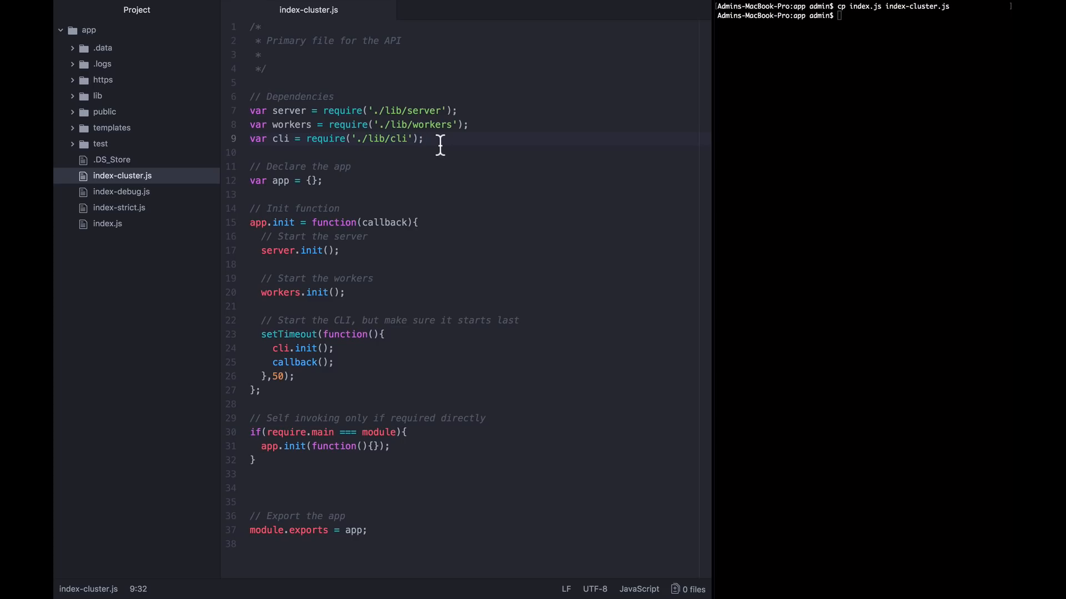
click(424, 139)
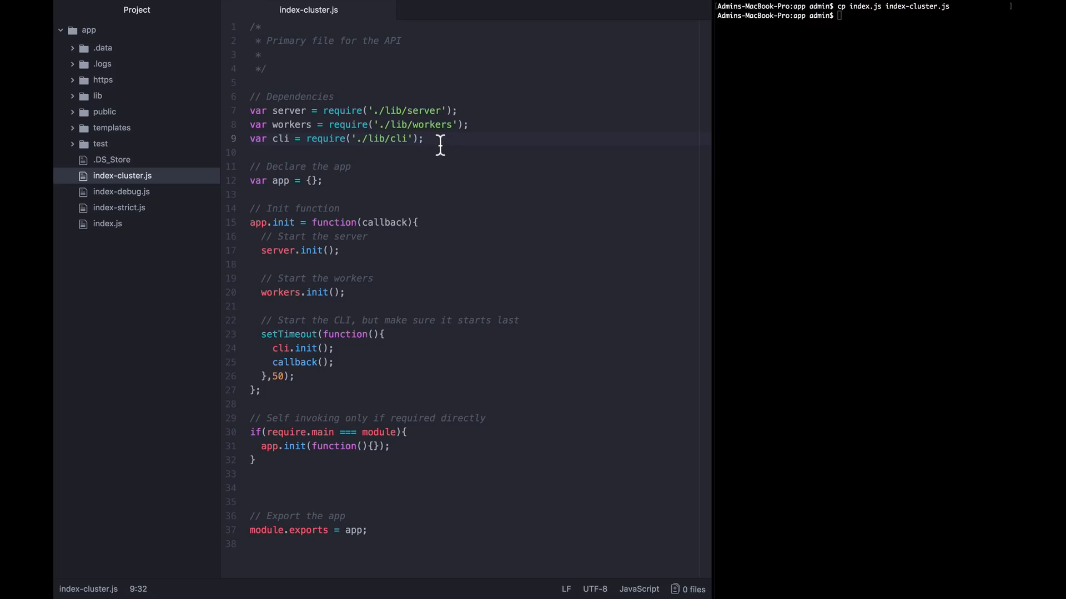
- Add var cluster = require('cluster') and var os = require('os') below the cli require
text(var clus)
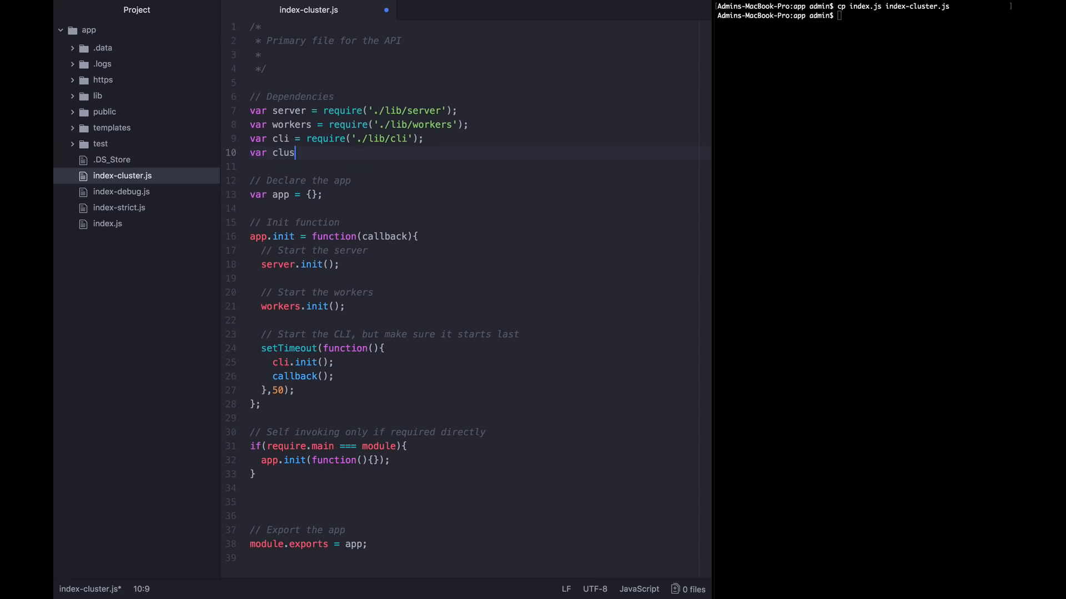
text(ter = require('cluster)
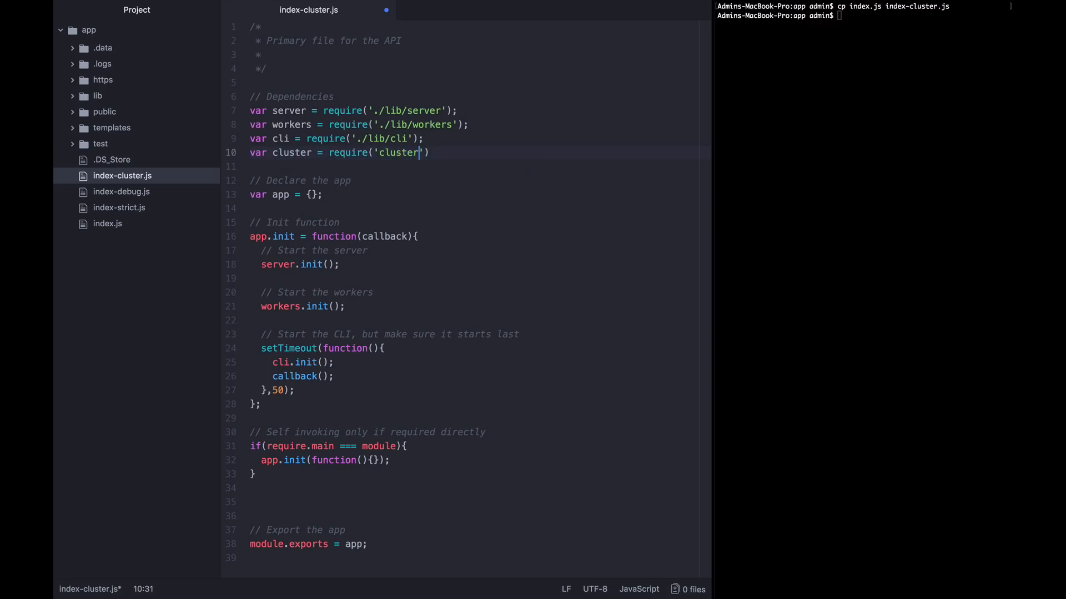
text(var os = require(')
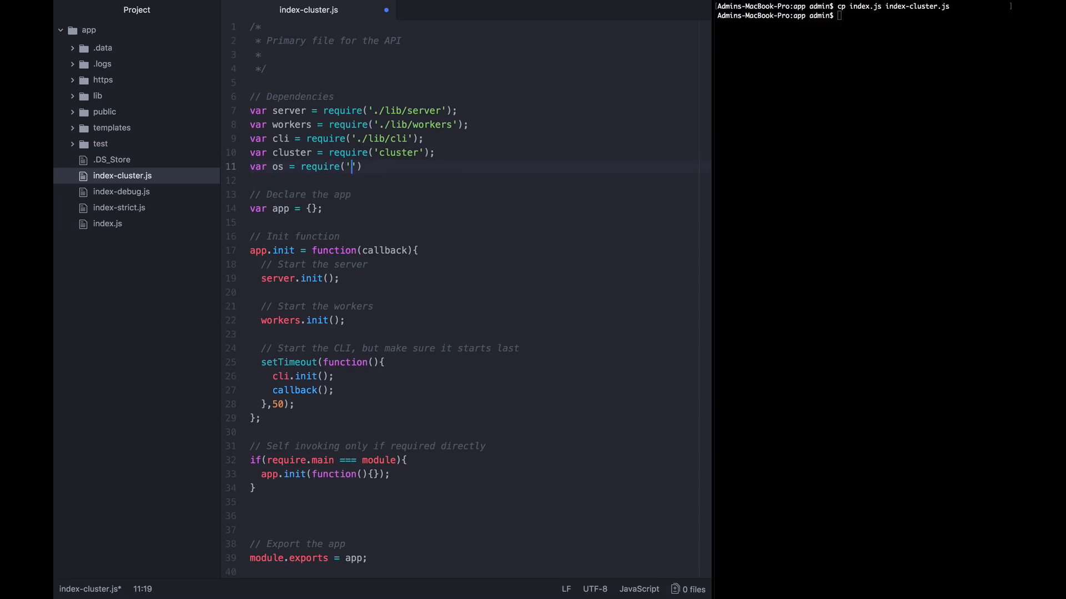
text(os')l)
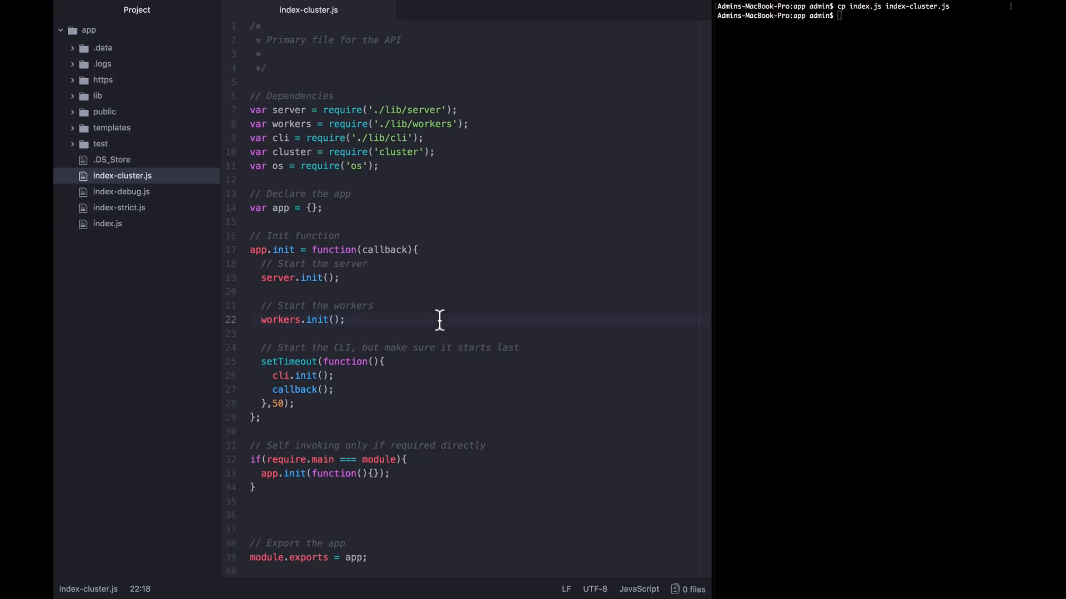
click(346, 320)
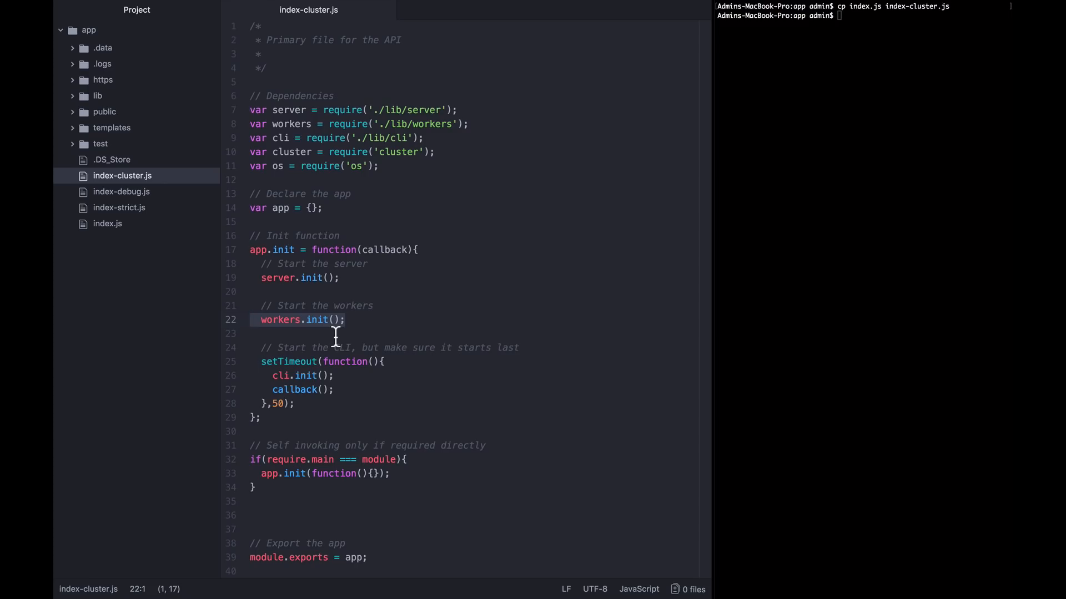
click(251, 320)
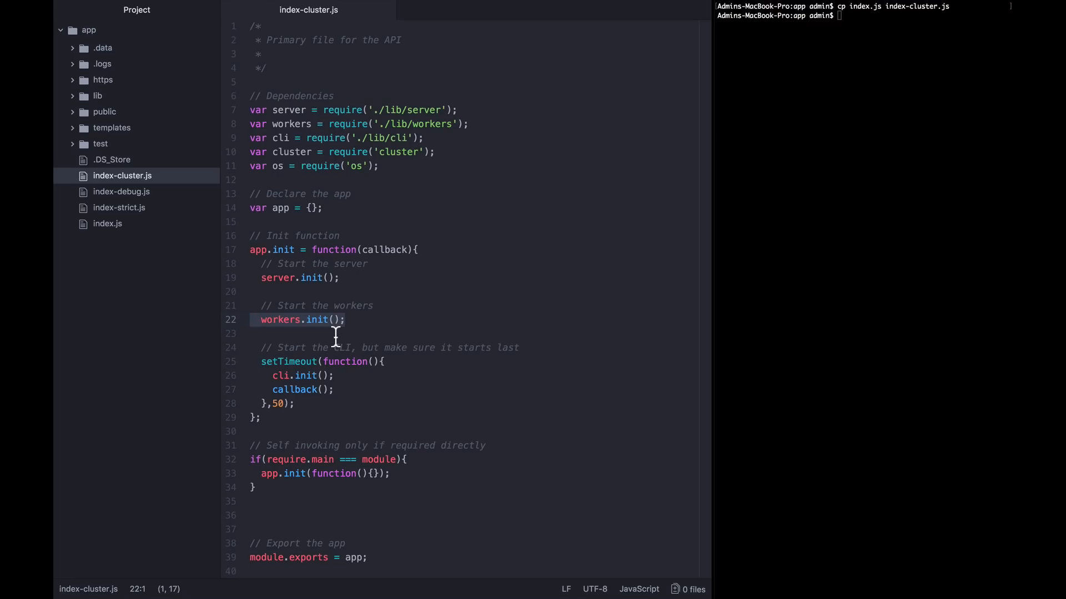
click(251, 319)
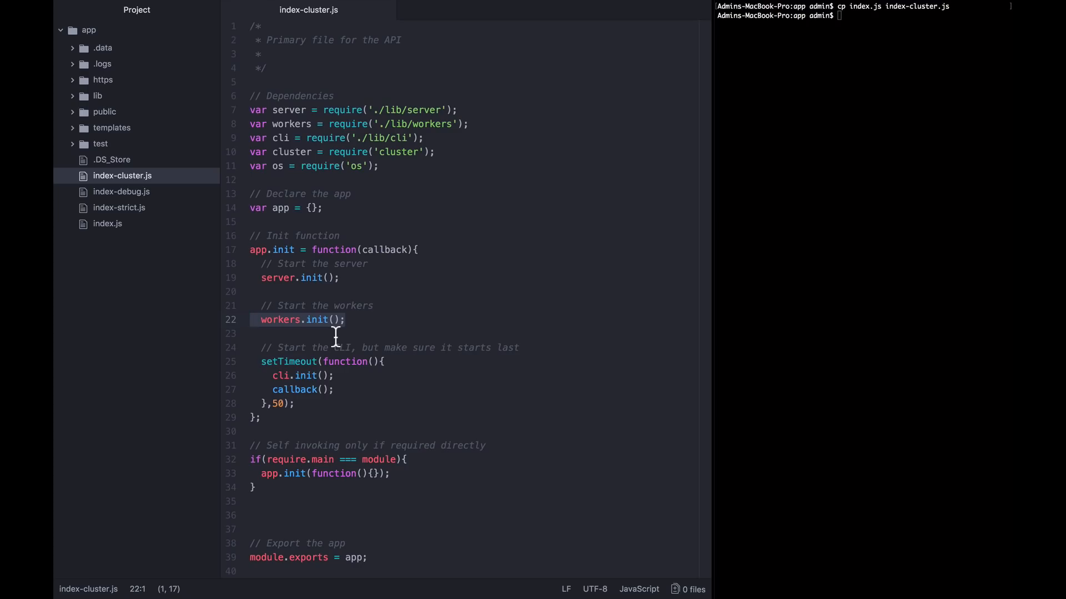
click(293, 263)
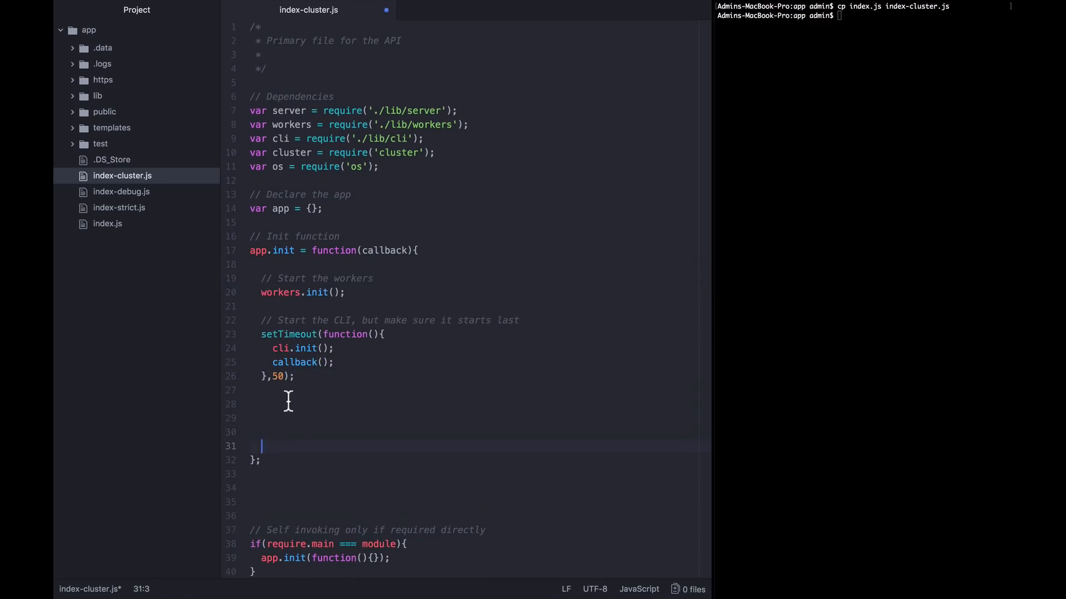
- Move 'Start the server' and server.init() below the CLI setTimeout, with a blank line opening init
click(269, 404)
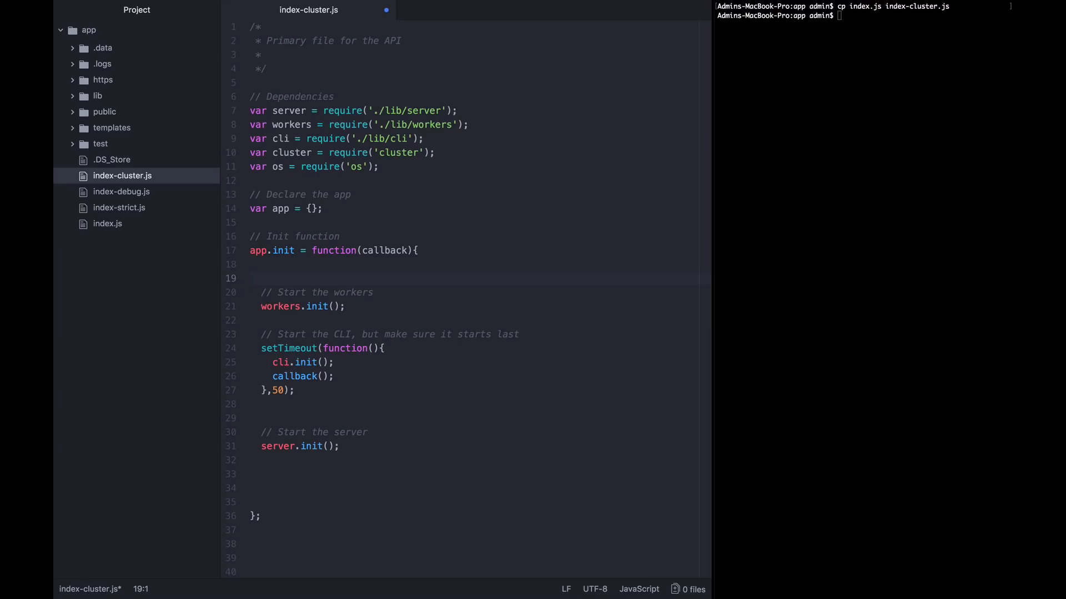
click(251, 278)
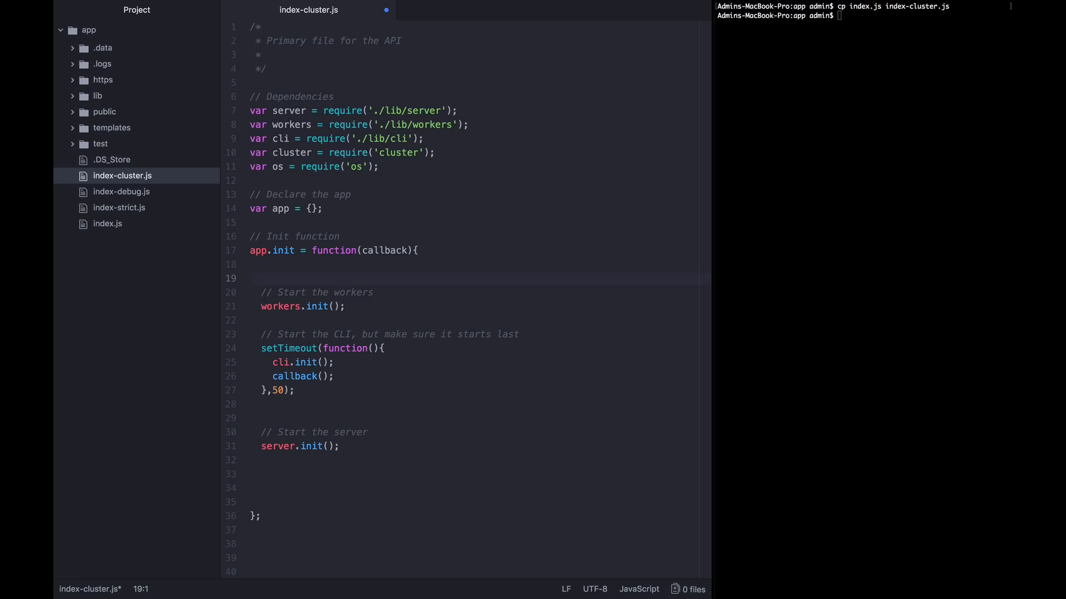
click(250, 278)
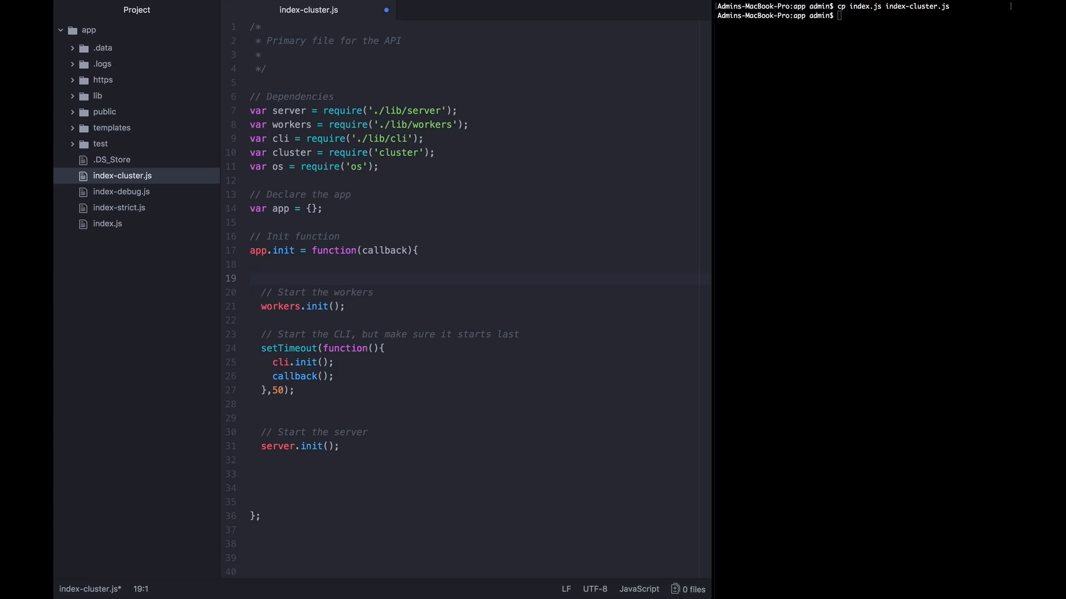
click(251, 278)
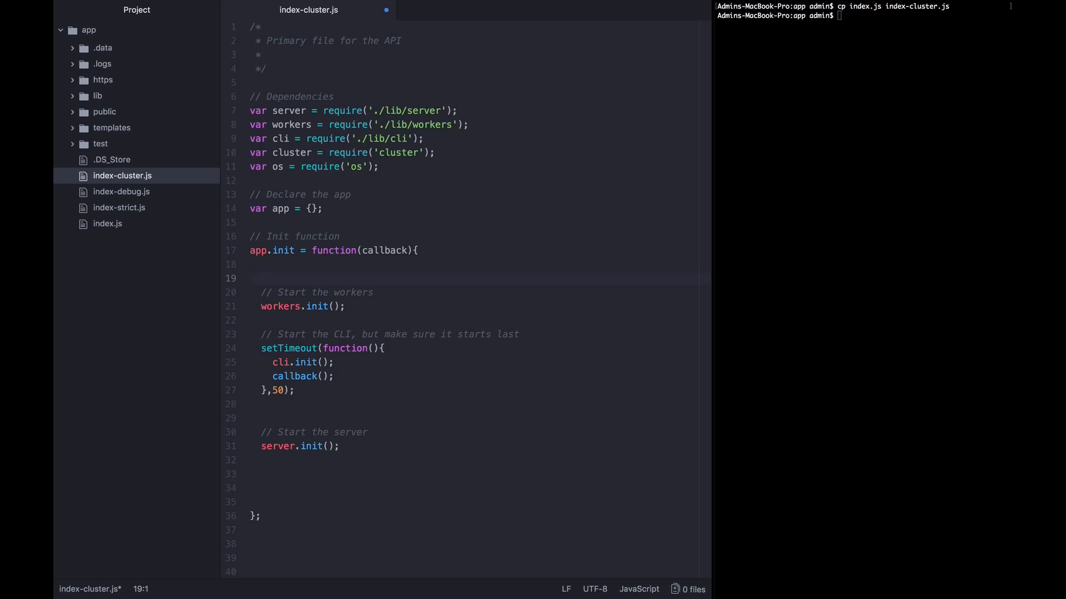
click(251, 278)
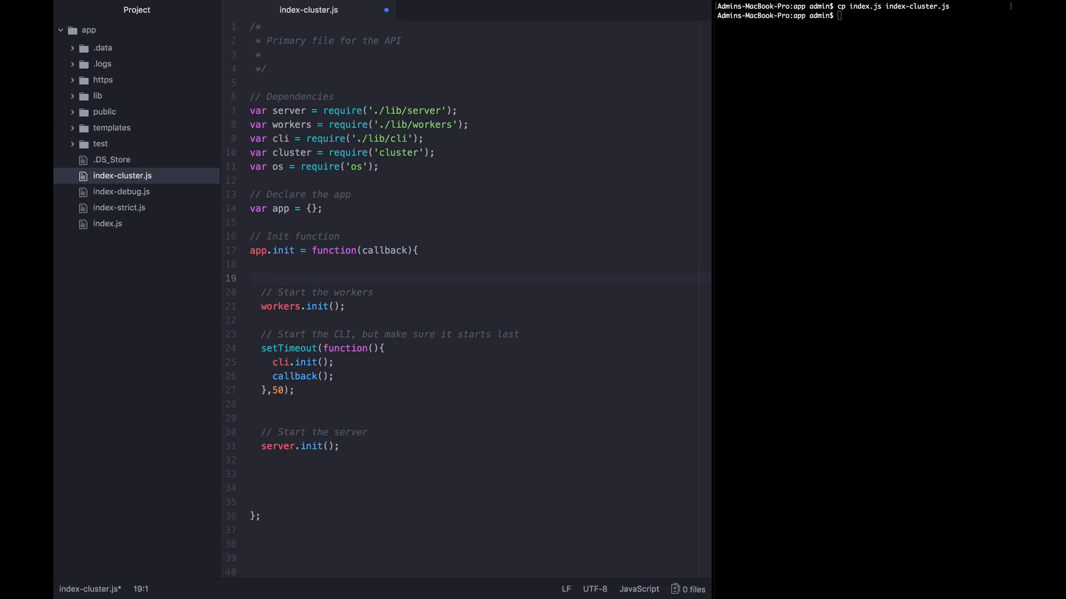
click(251, 278)
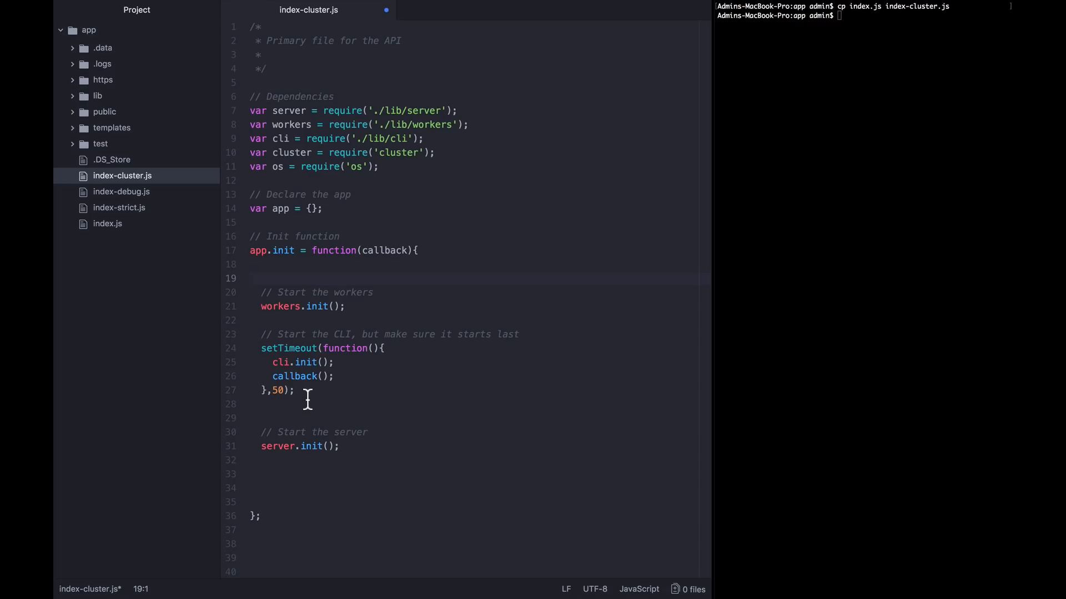
click(252, 278)
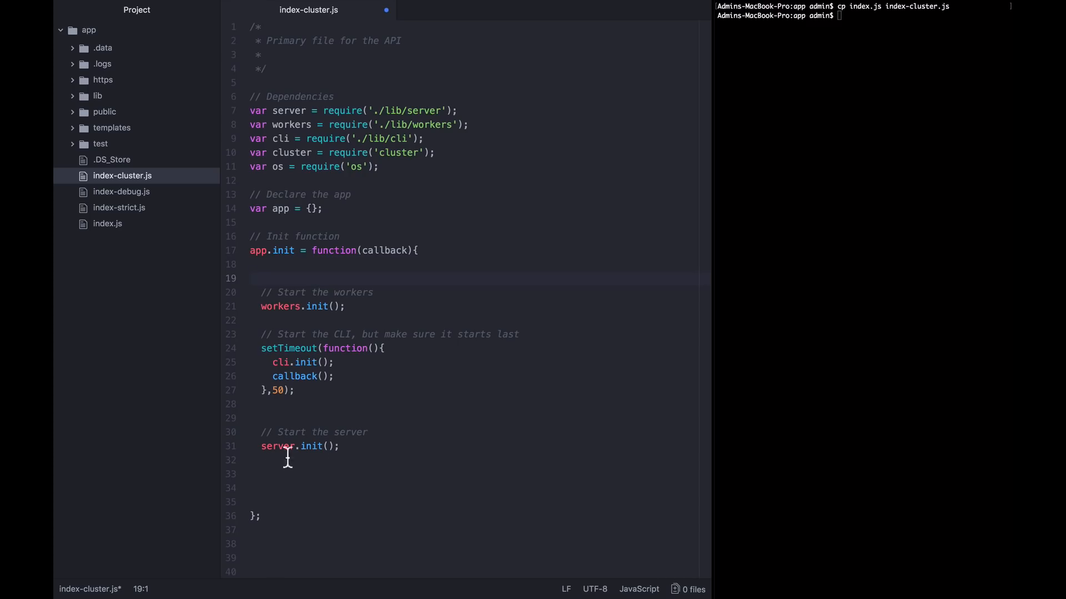
mouse_move(275, 278)
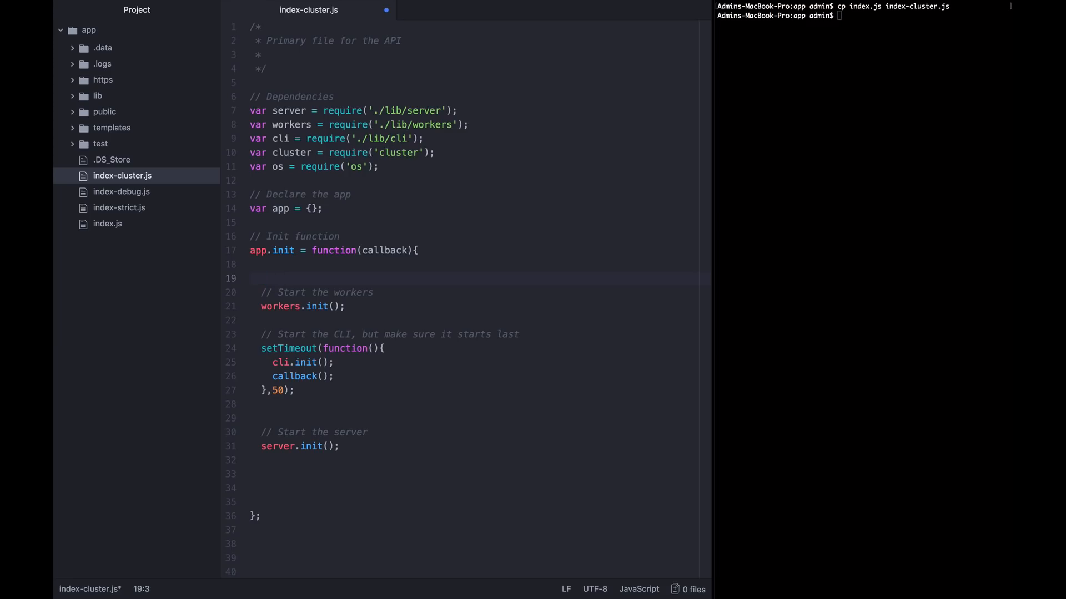
- Add an if(cluster.isMaster){ branch in init above the 'Start the server' code
text(if(cluster))
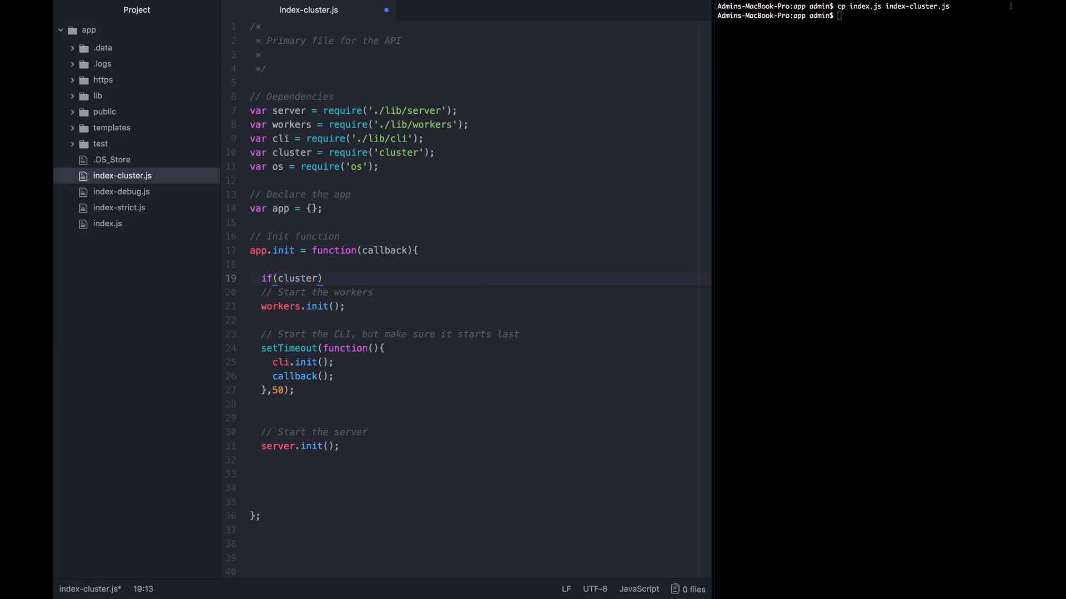
text(.isMaster)
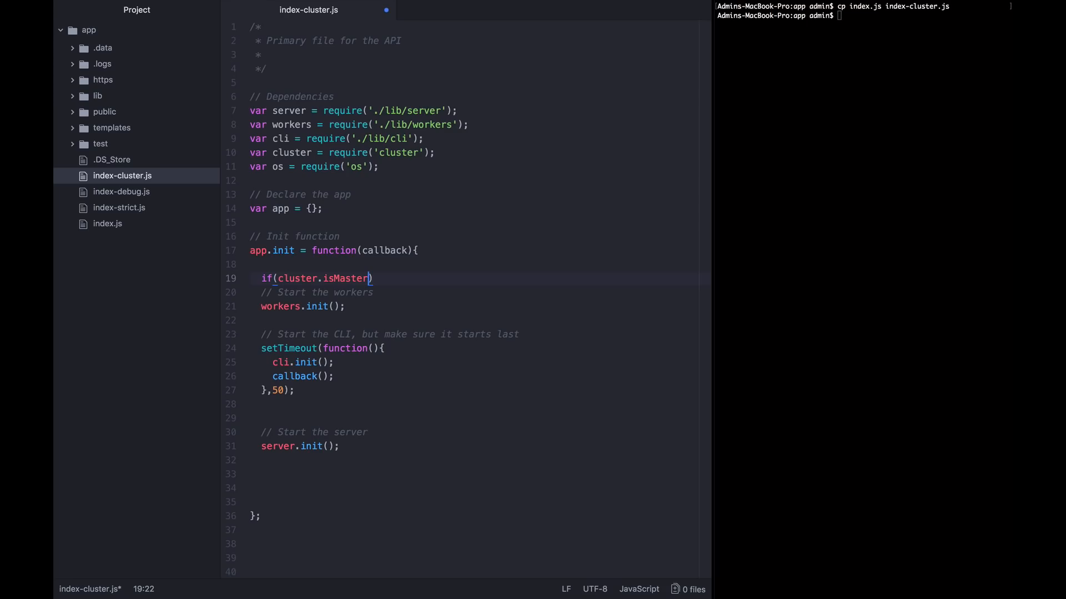
text({)
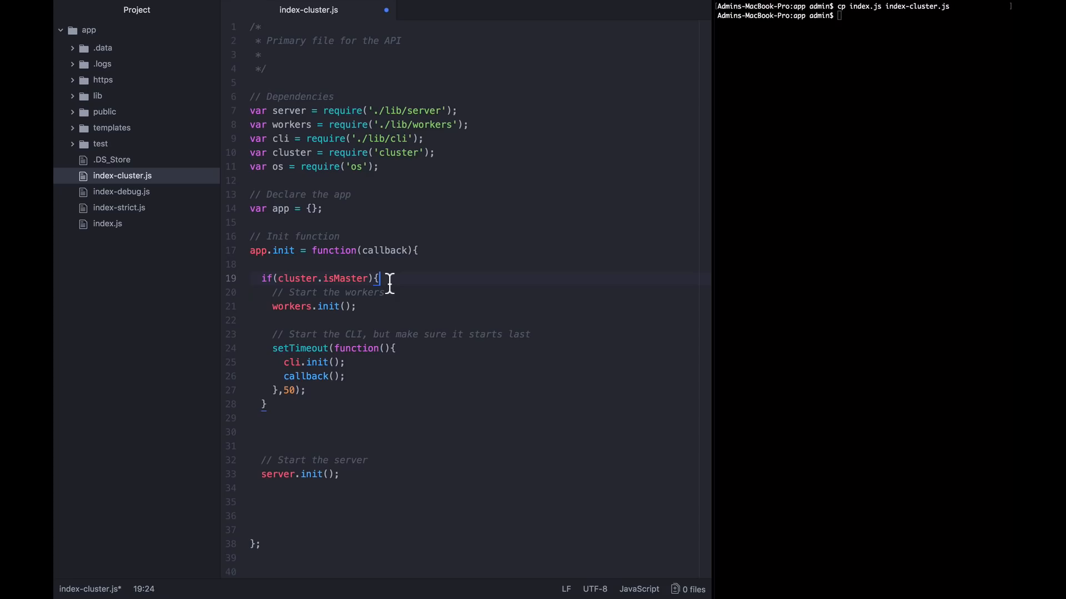
text( else {)
key(enter)
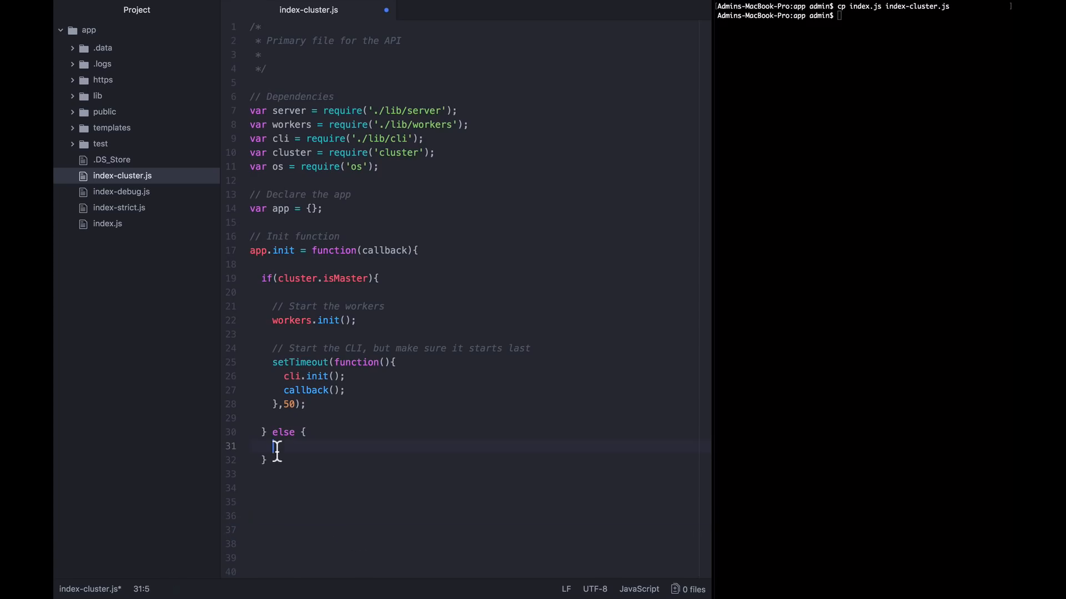
text(// Start the server)
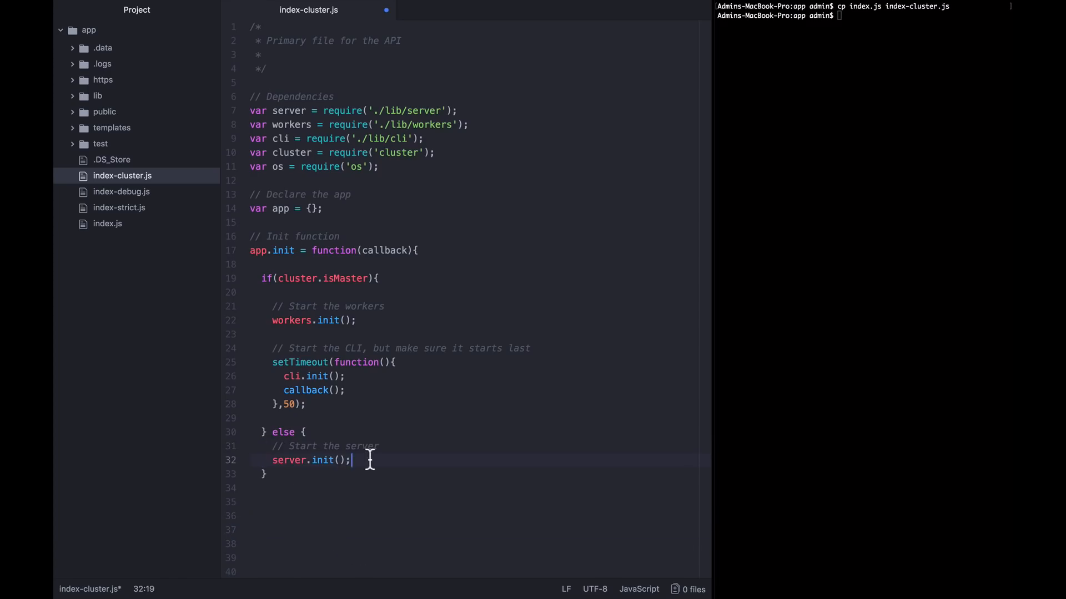
- Comment that the master starts background workers and CLI, otherwise the HTTP server starts
scroll(down, 3)
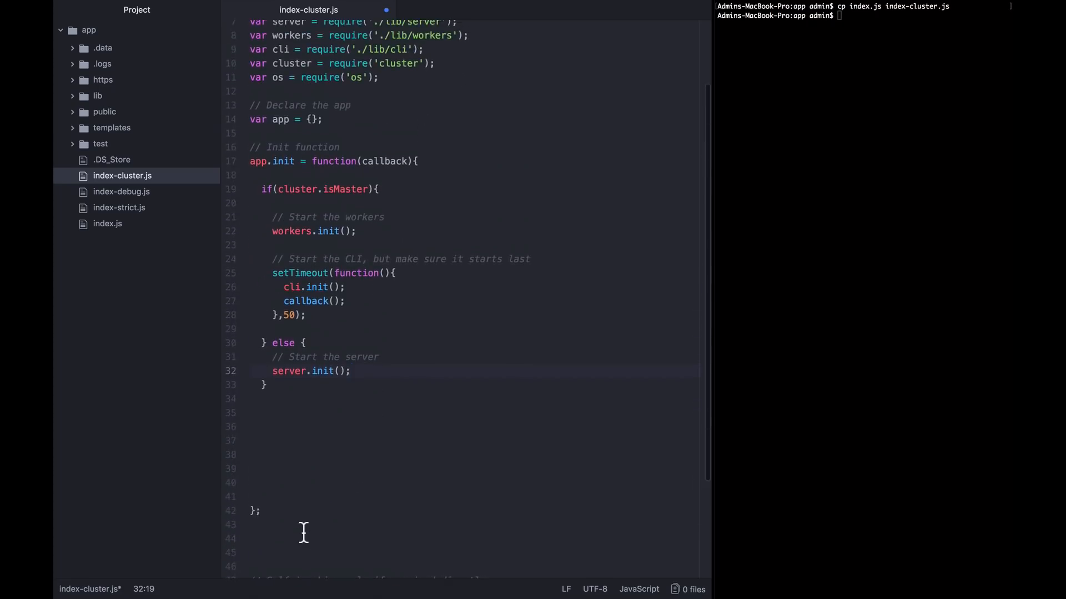
key(Enter)
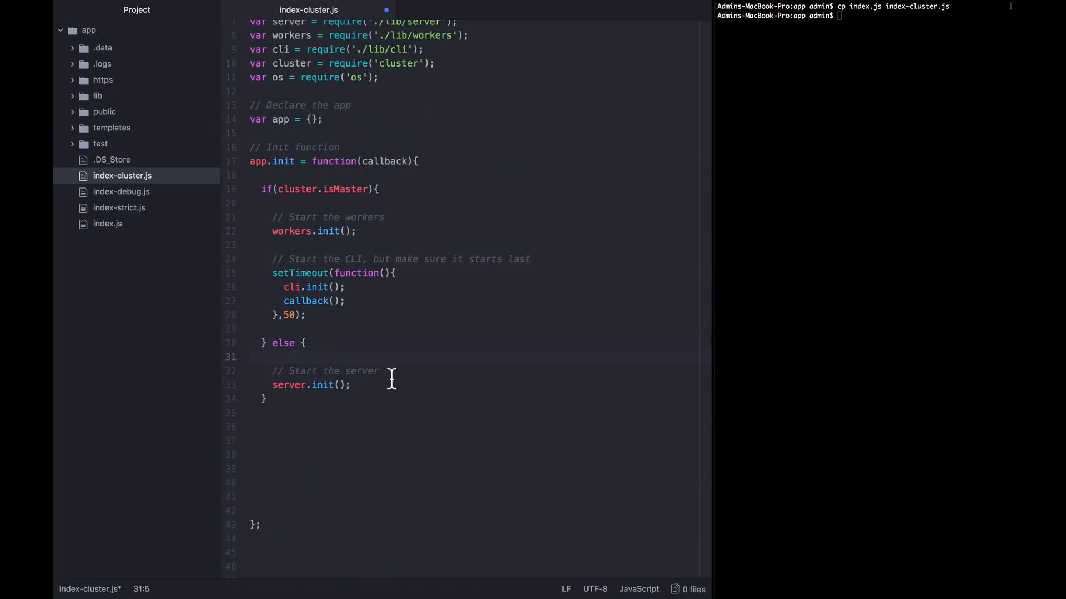
text(If)
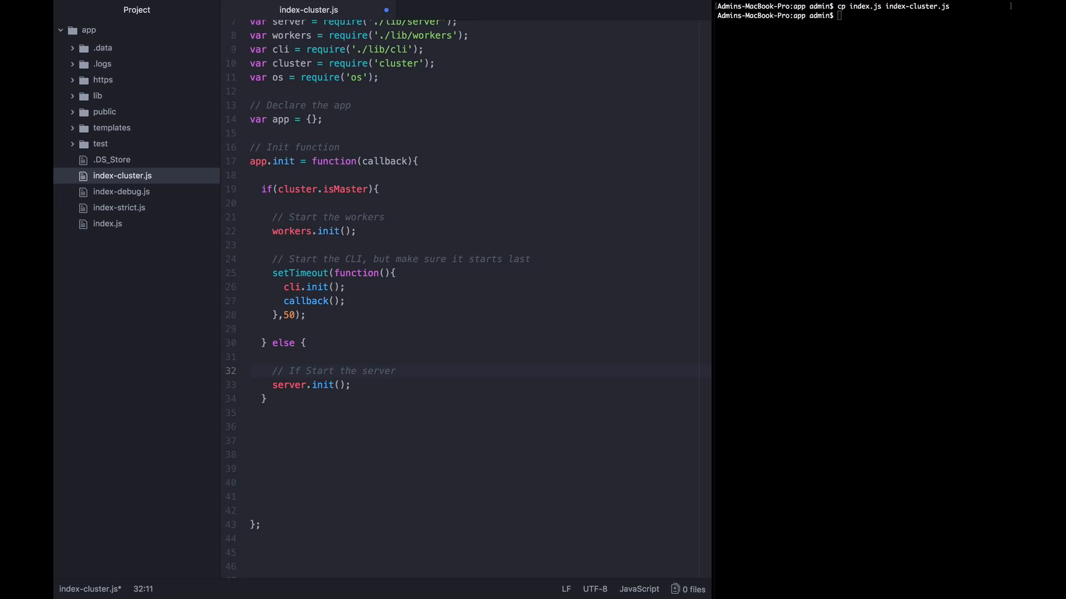
text(we're not on the master th)
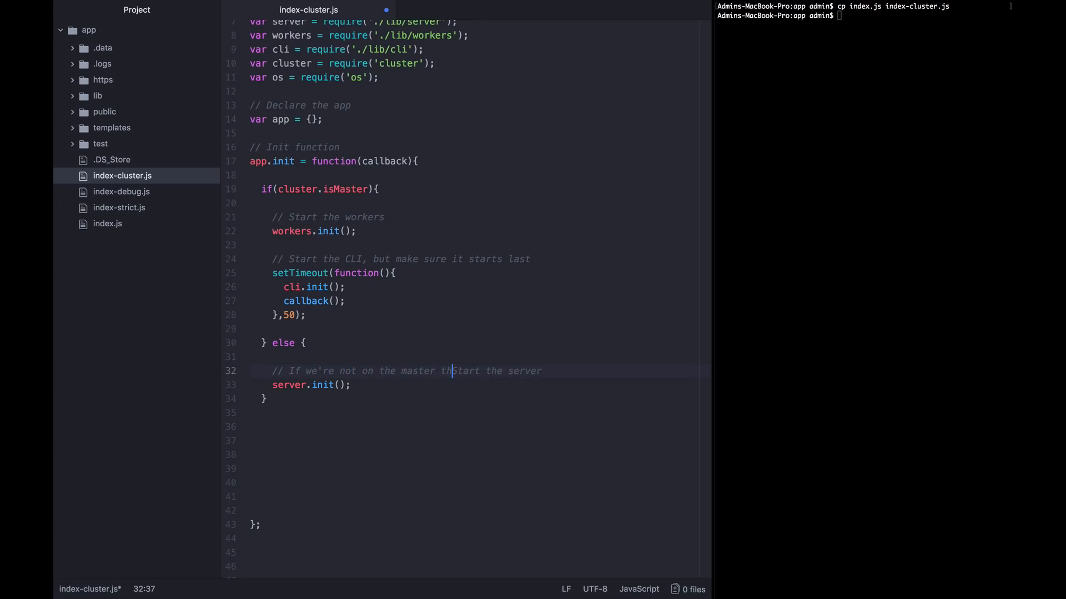
text(read, s)
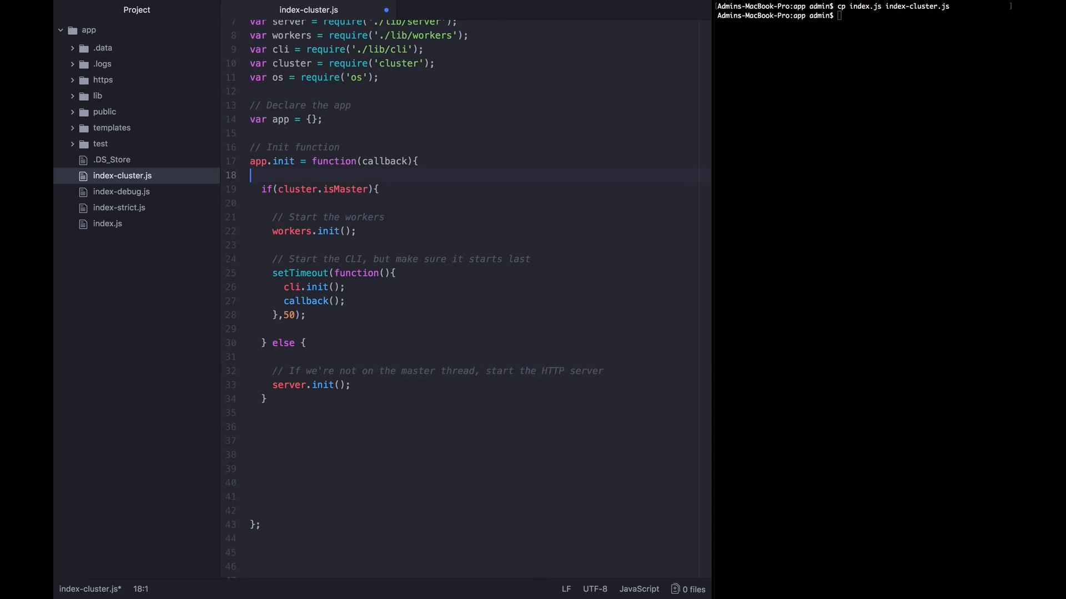
text(// If we're on the measter thread, star)
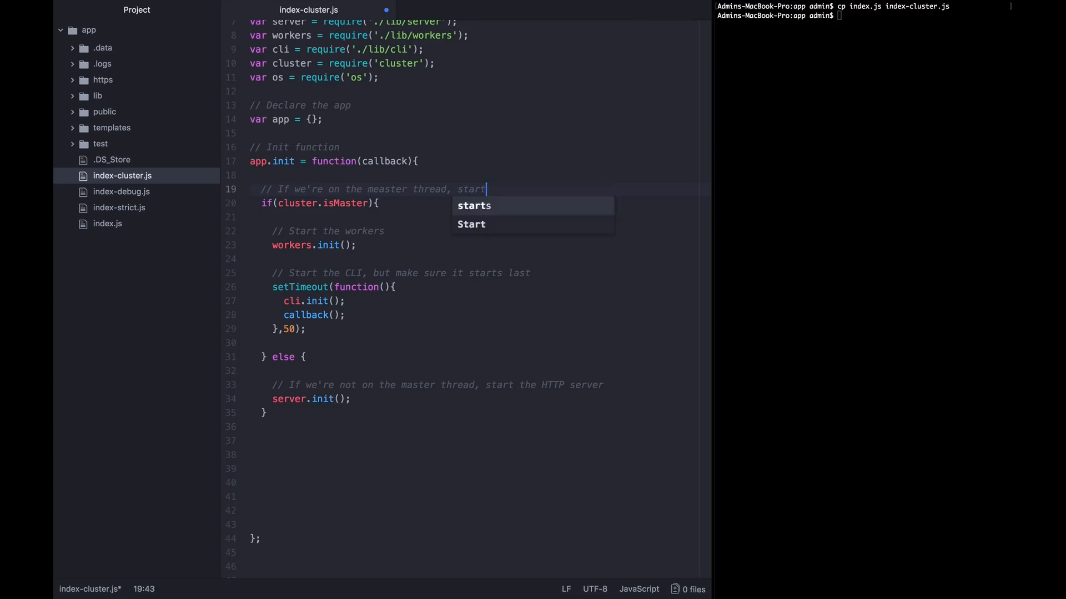
text(the background workers and the CLI)
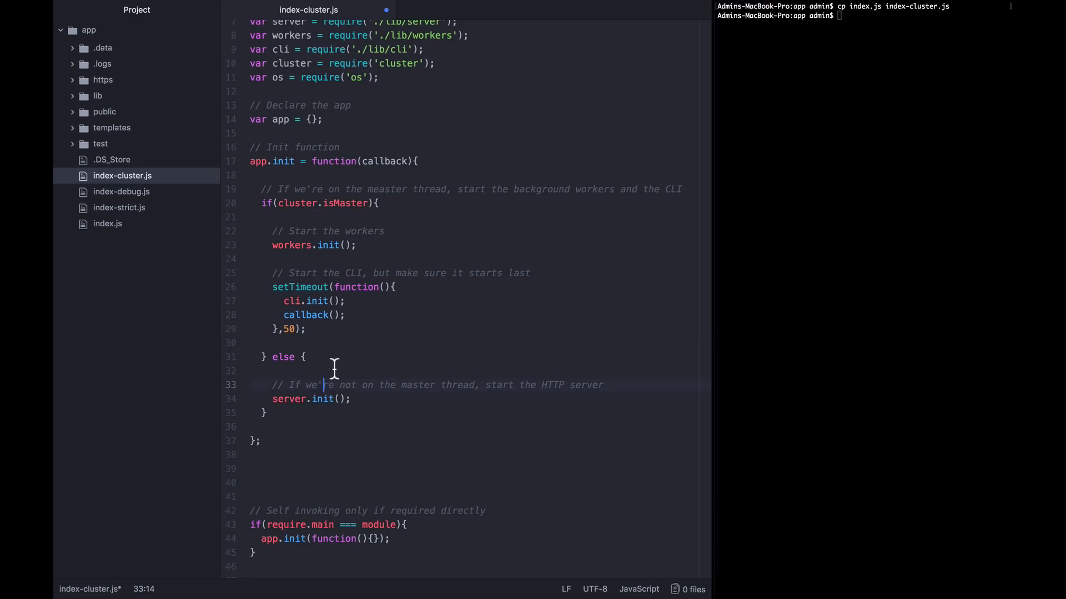
- Below the CLI timeout, add a 'Fork the process' comment and a for loop to os.cpus().length
click(272, 342)
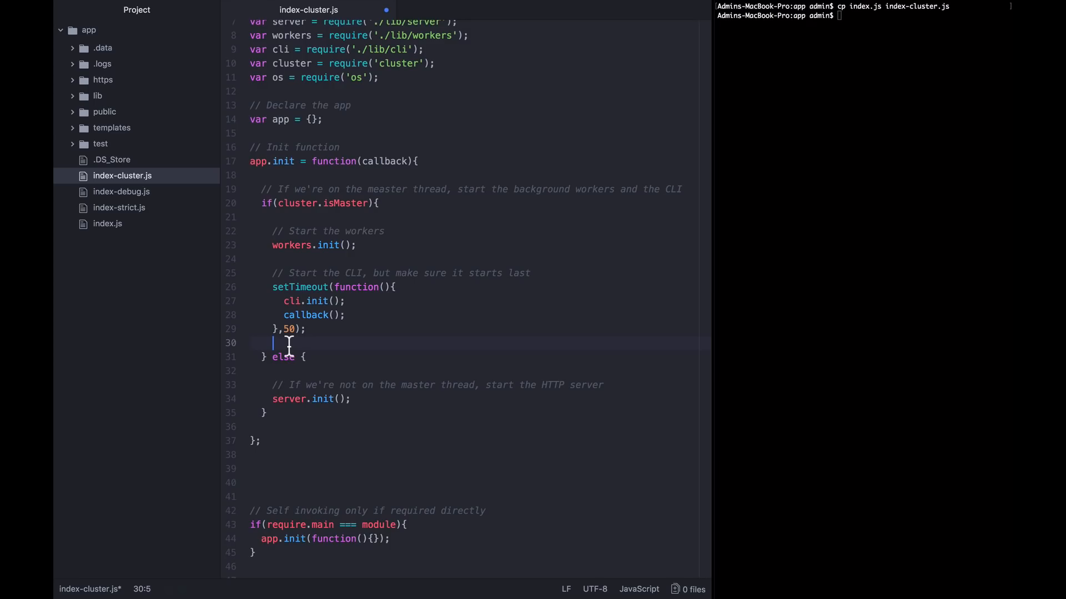
mouse_move(273, 342)
text(//)
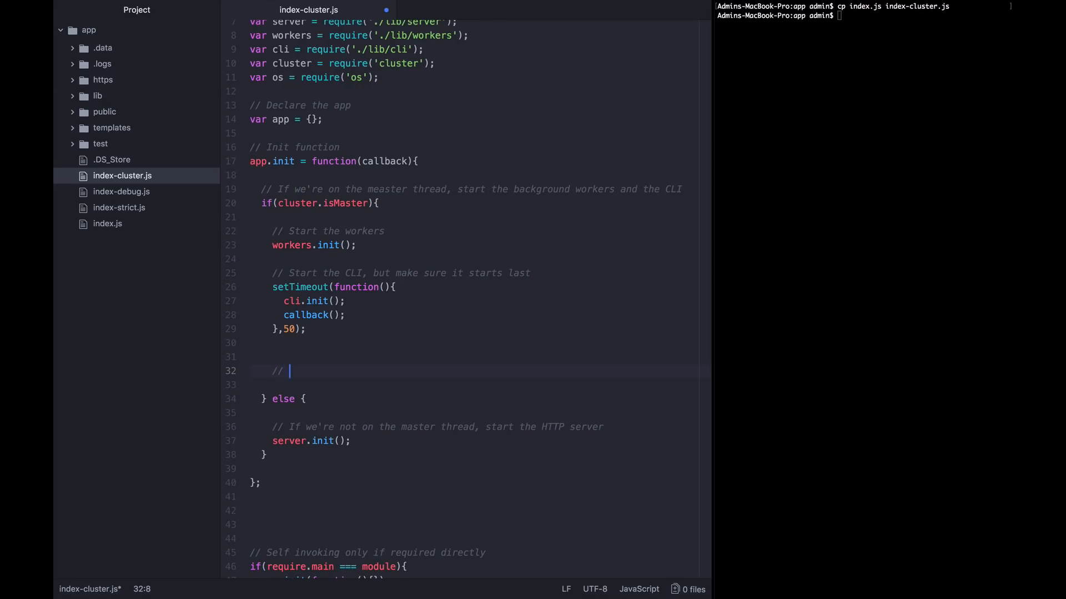
text(Fork the pr)
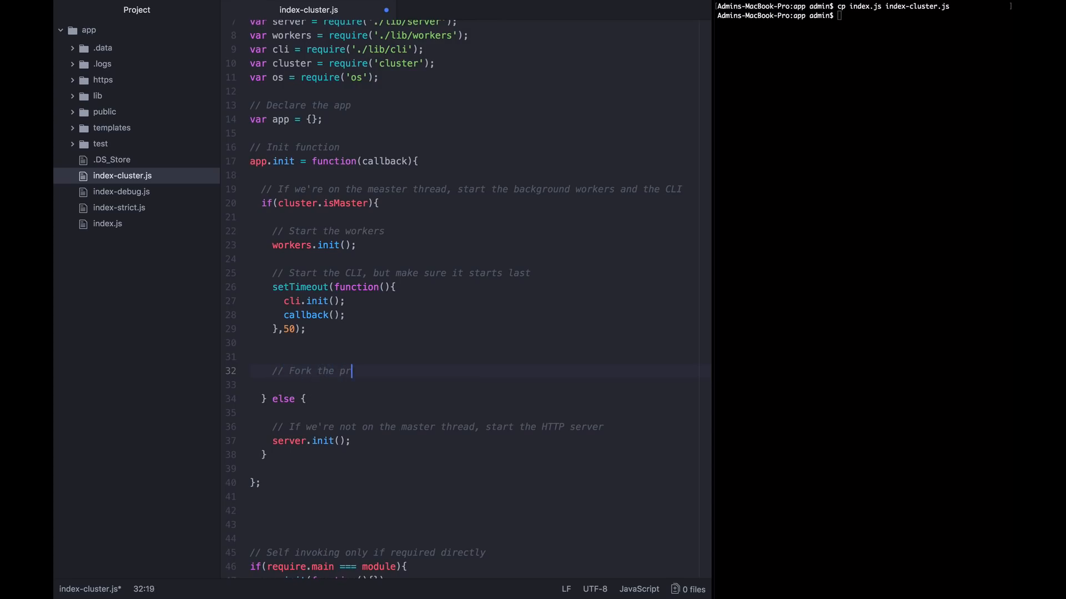
text(ocess)
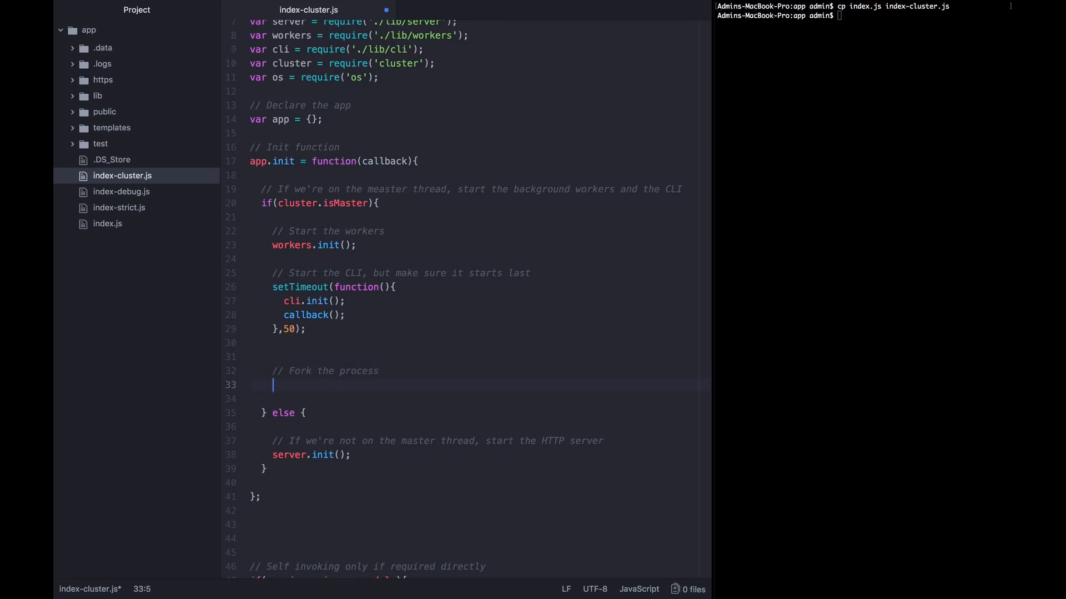
text(for)
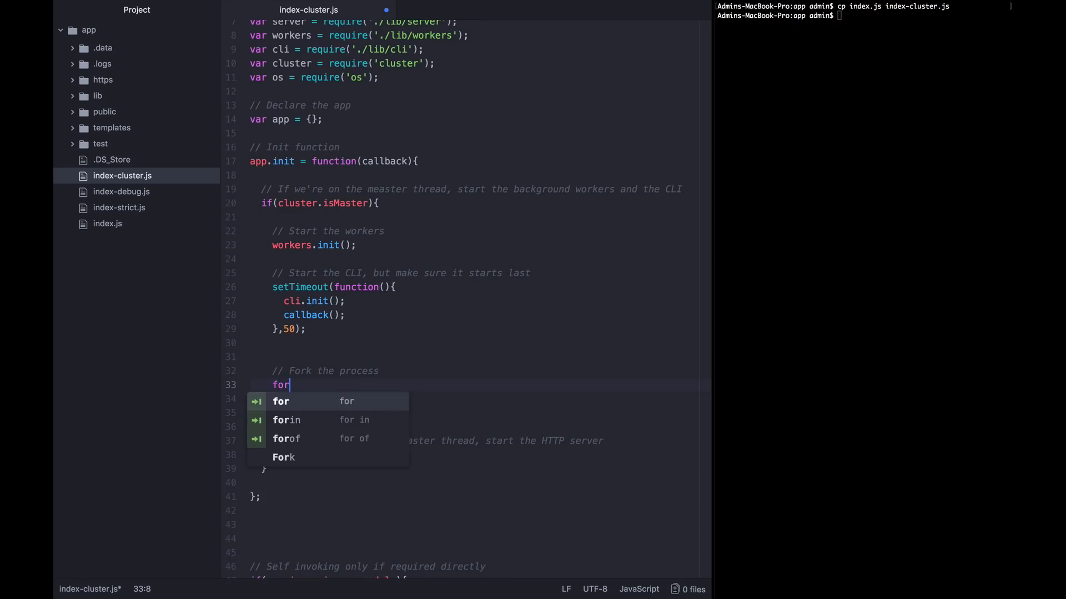
click(281, 400)
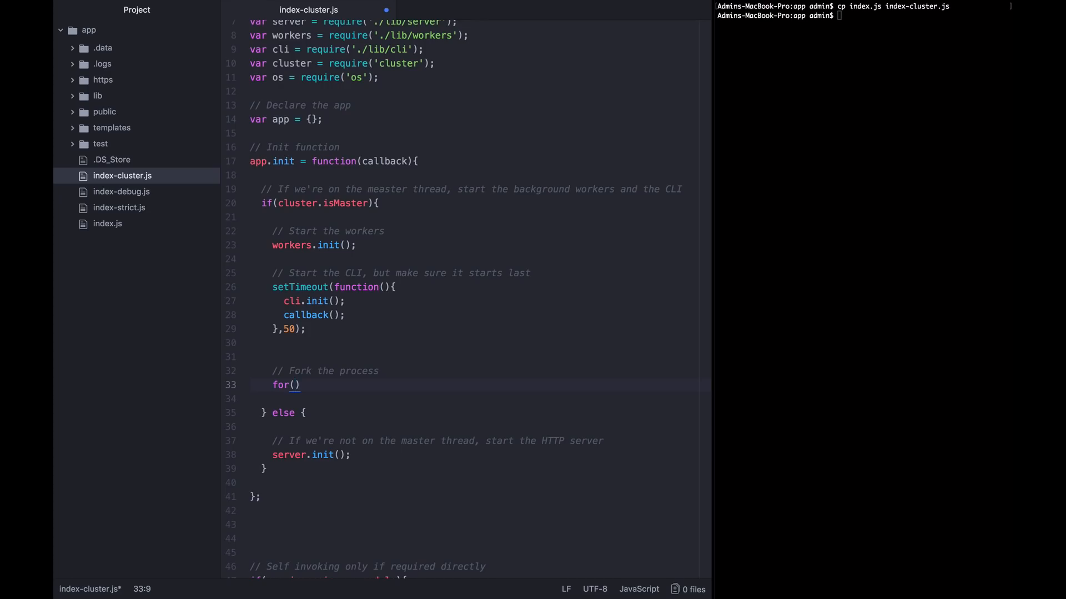
text(var)
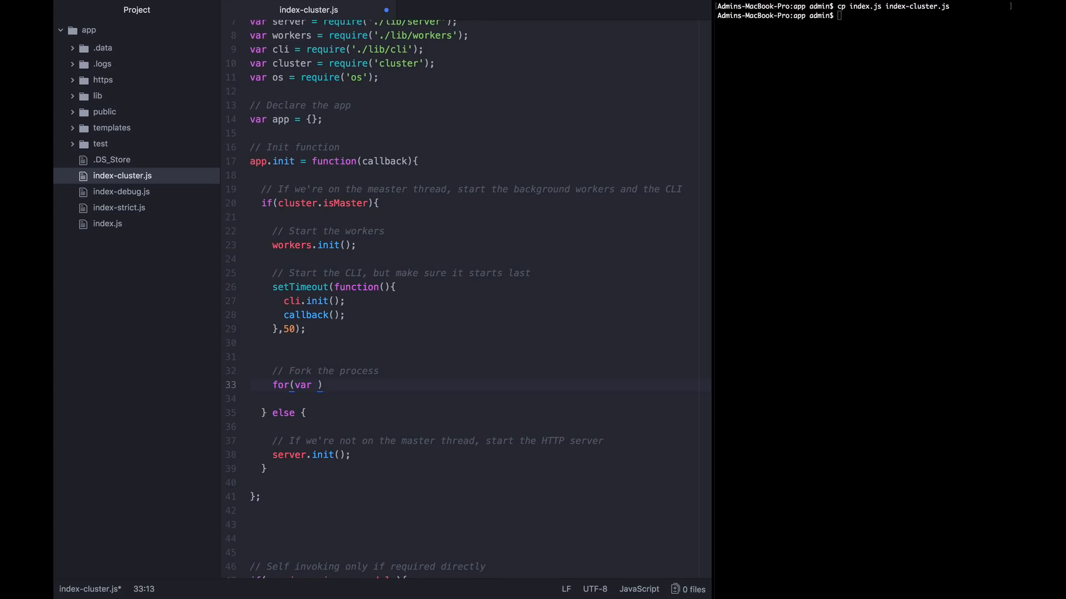
text(i = 0; i < os)
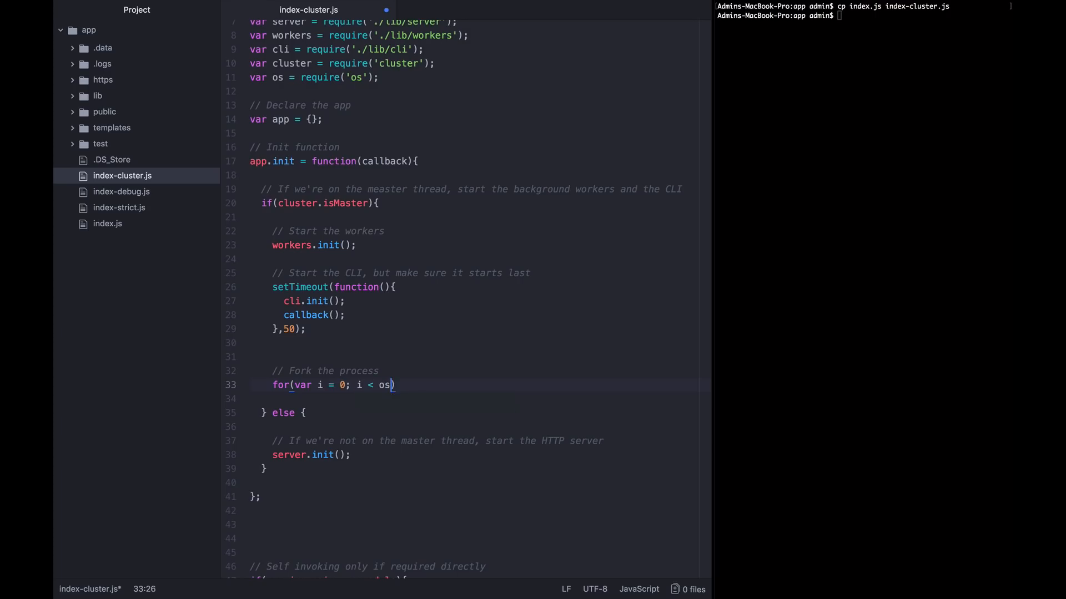
text(.cpus())
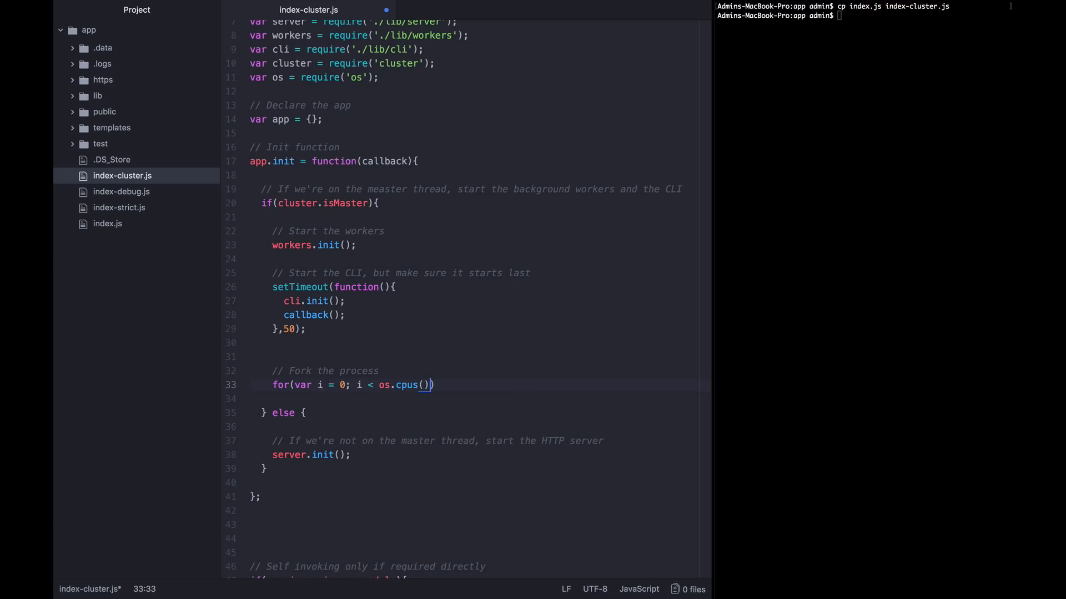
text(.length; i++){)
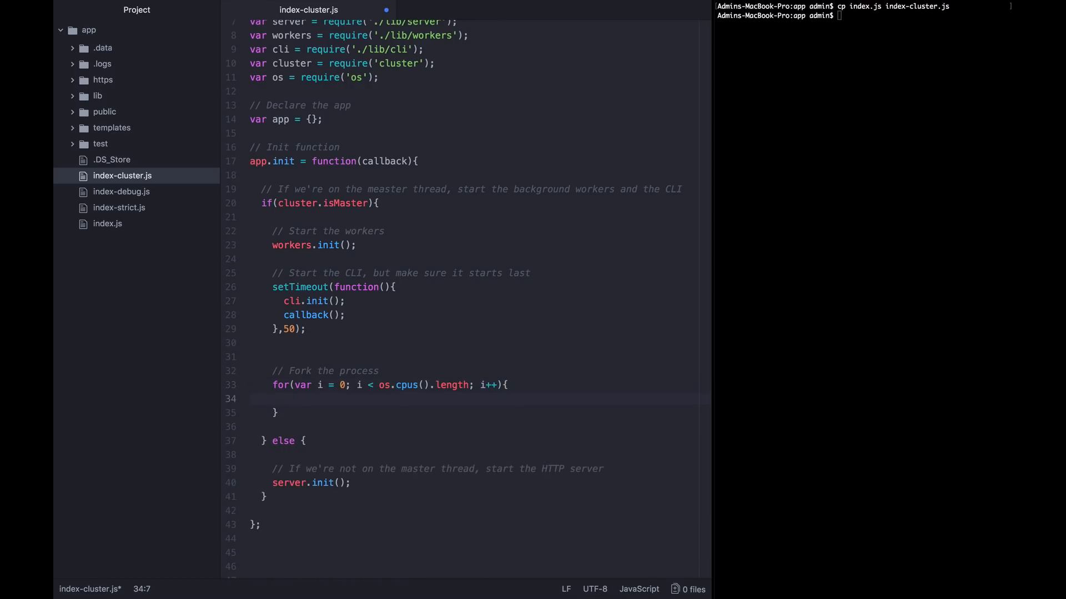
- Call cluster.fork() inside the loop body
click(286, 400)
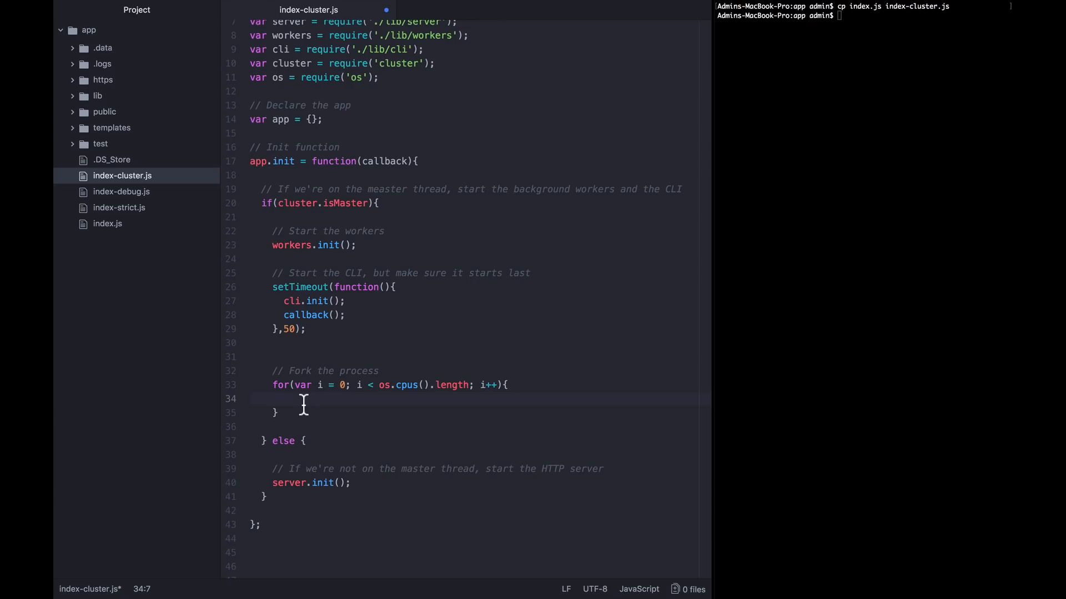
click(283, 399)
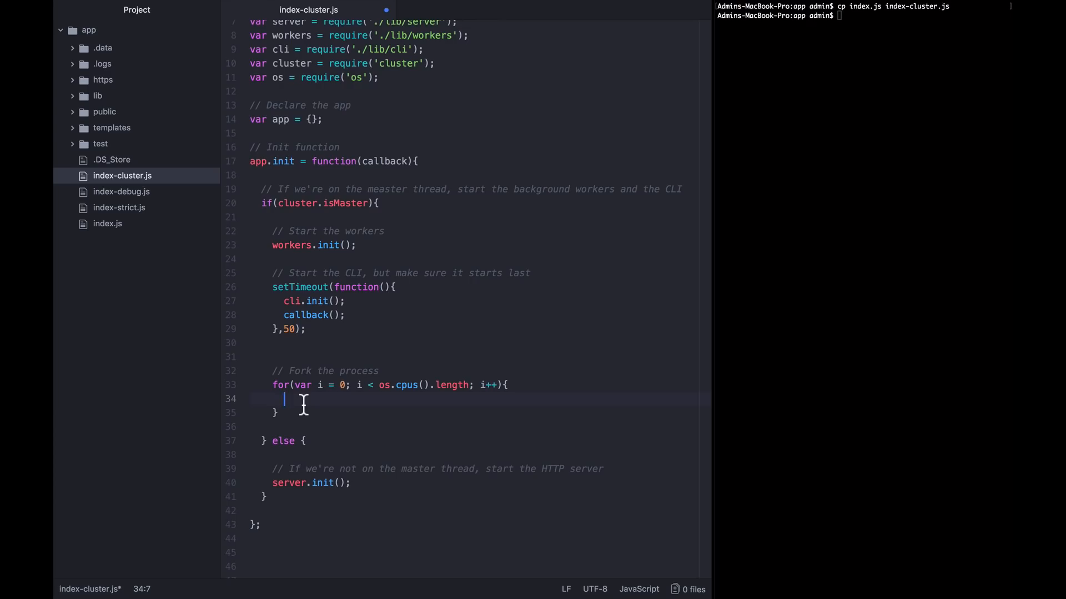
text(cl)
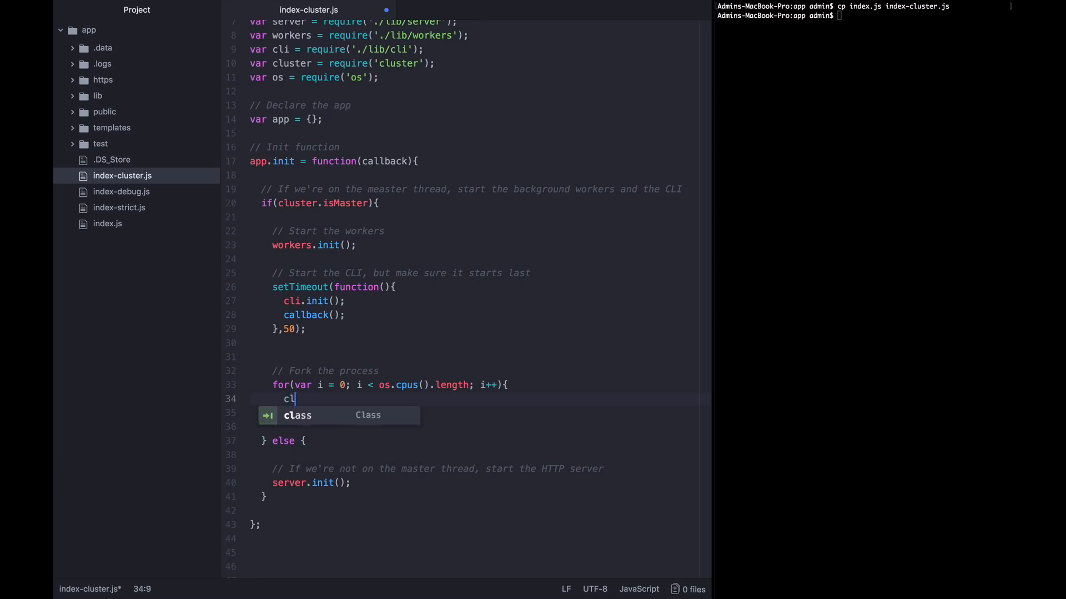
text(uster.for)
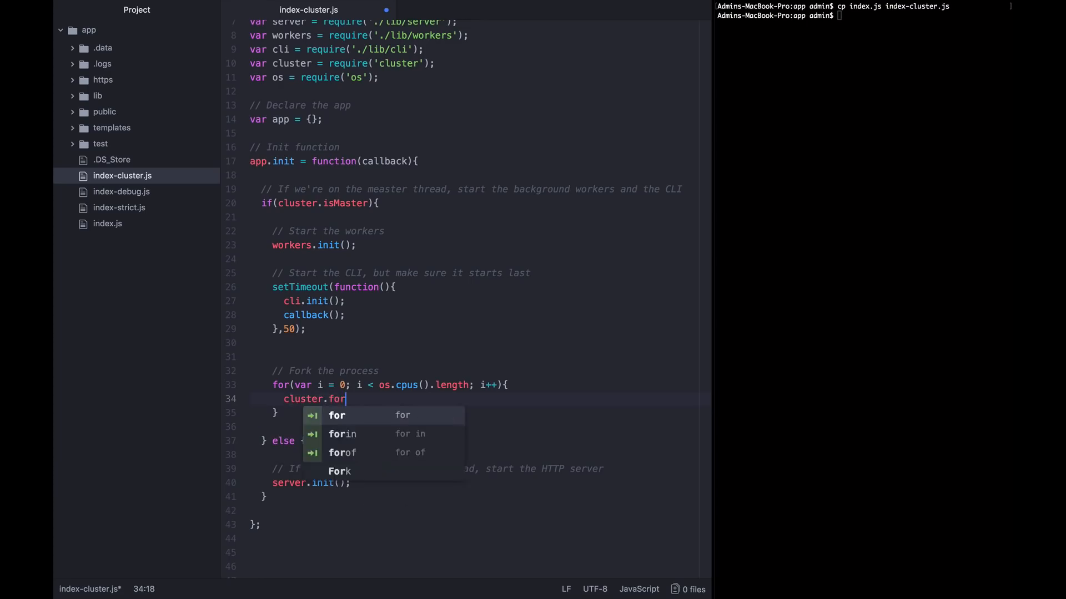
text(k();)
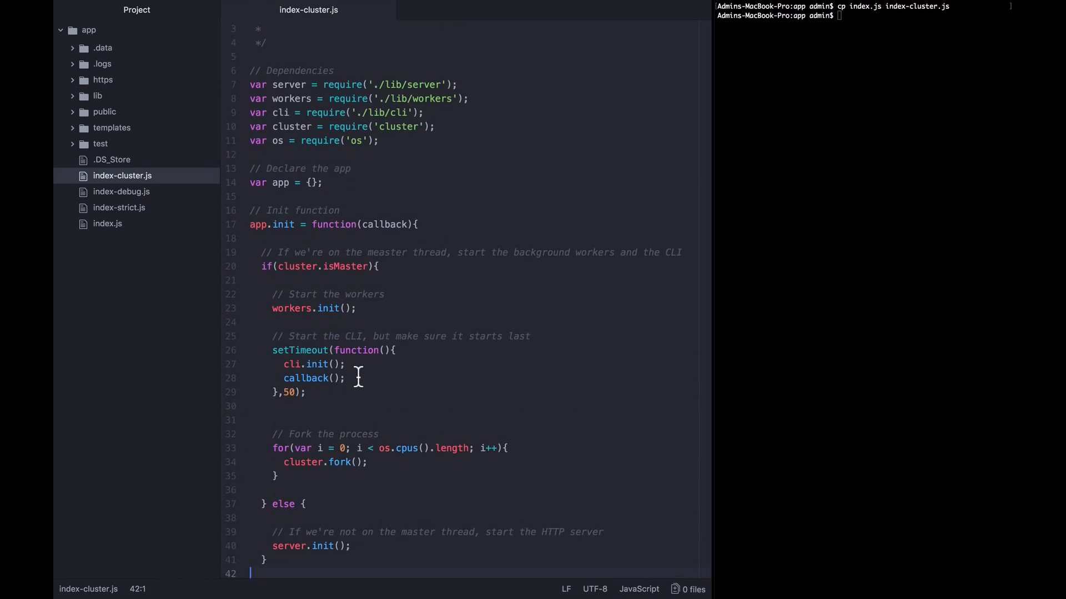
double_click(302, 370)
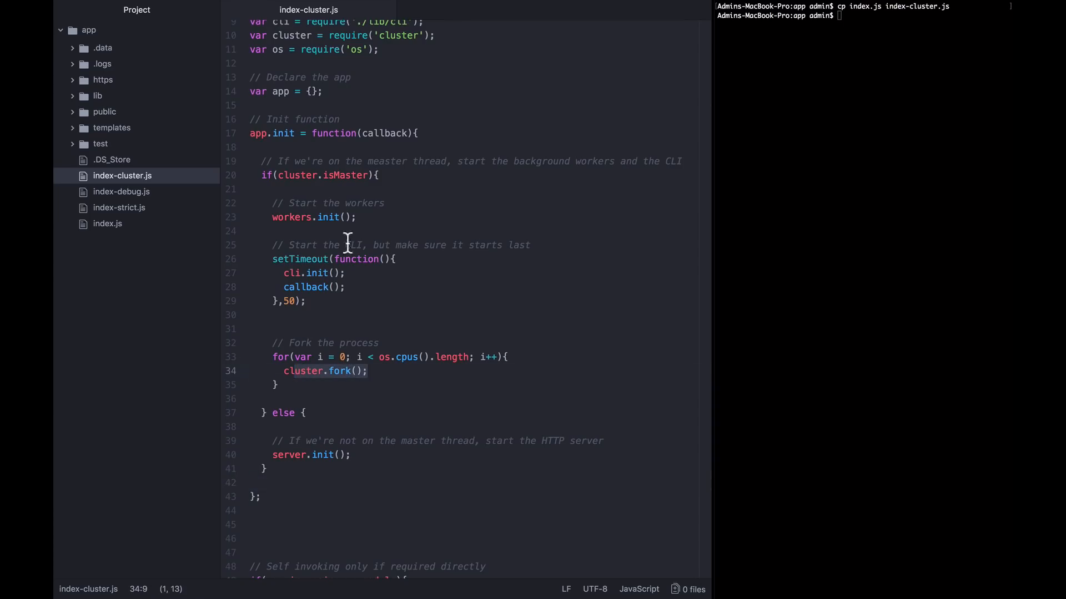
click(374, 175)
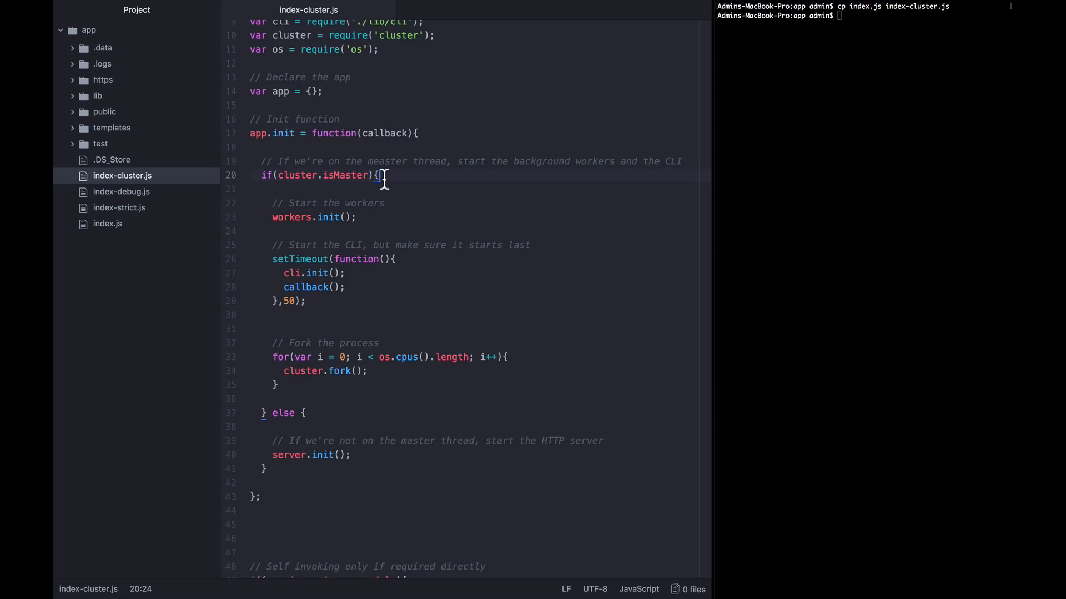
click(304, 413)
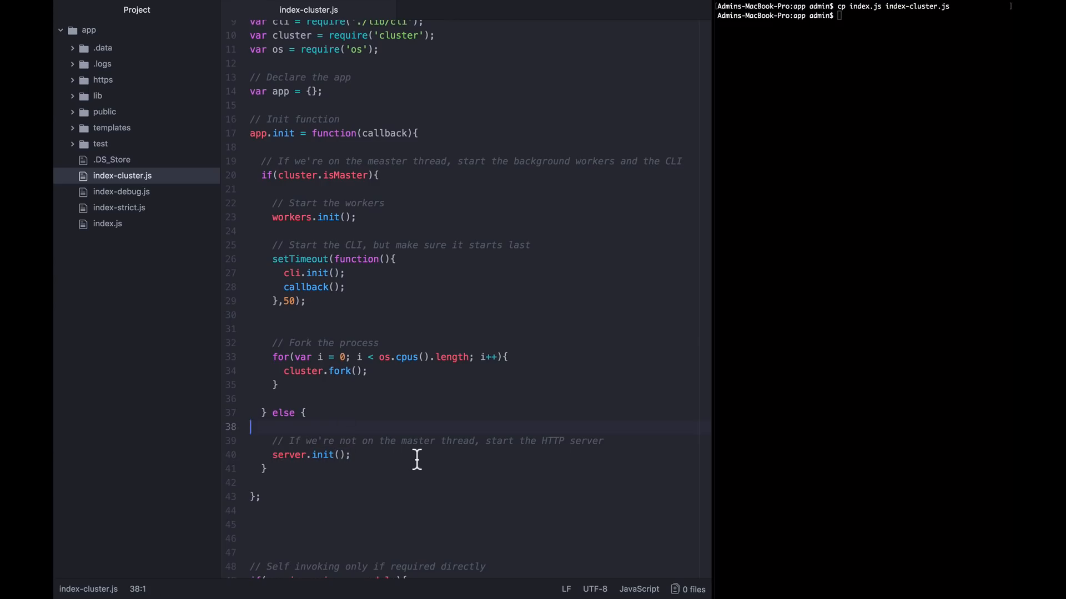
mouse_move(982, 272)
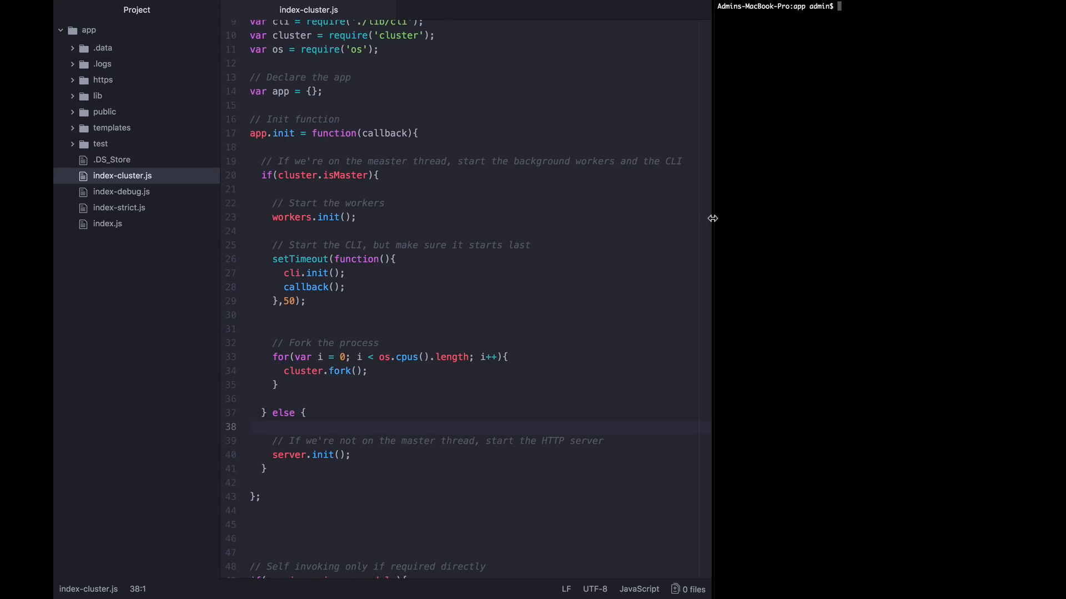
- Widen the terminal pane and run node index-cluster.js
drag(711, 218, 645, 218)
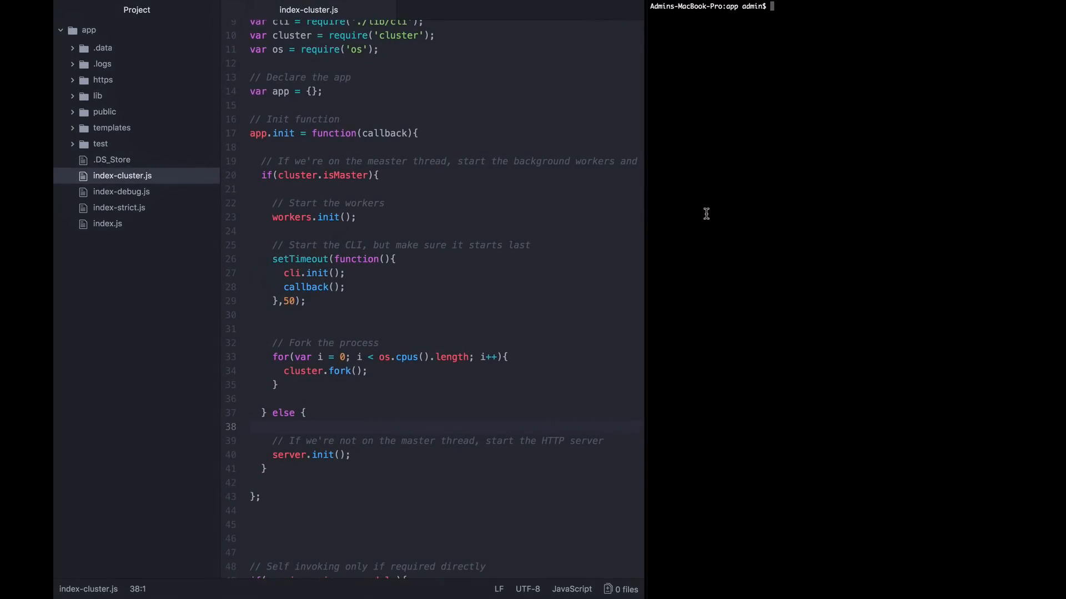
text(nod)
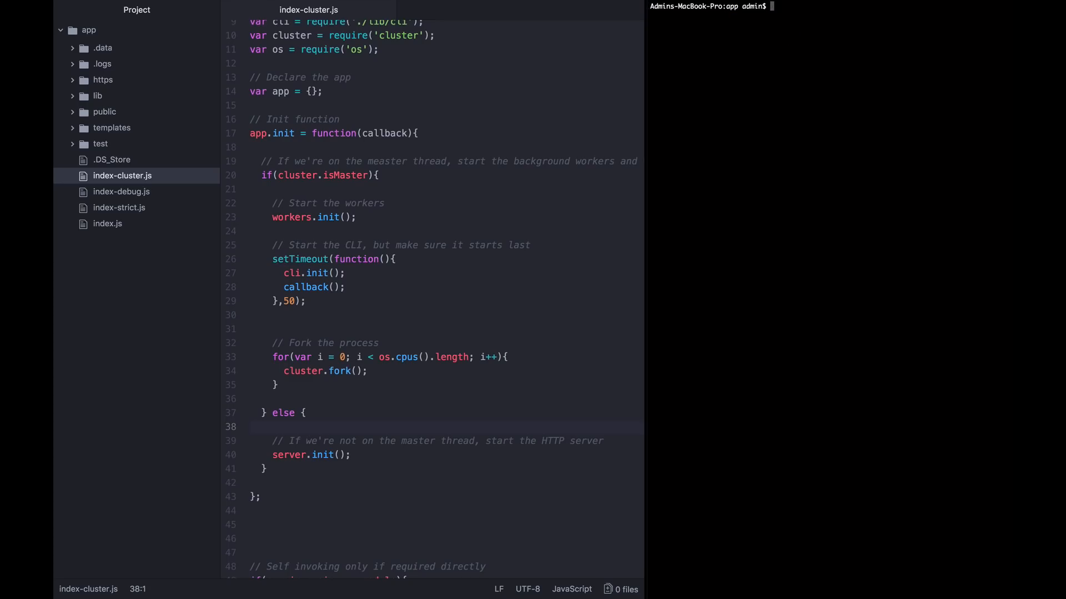
text(node)
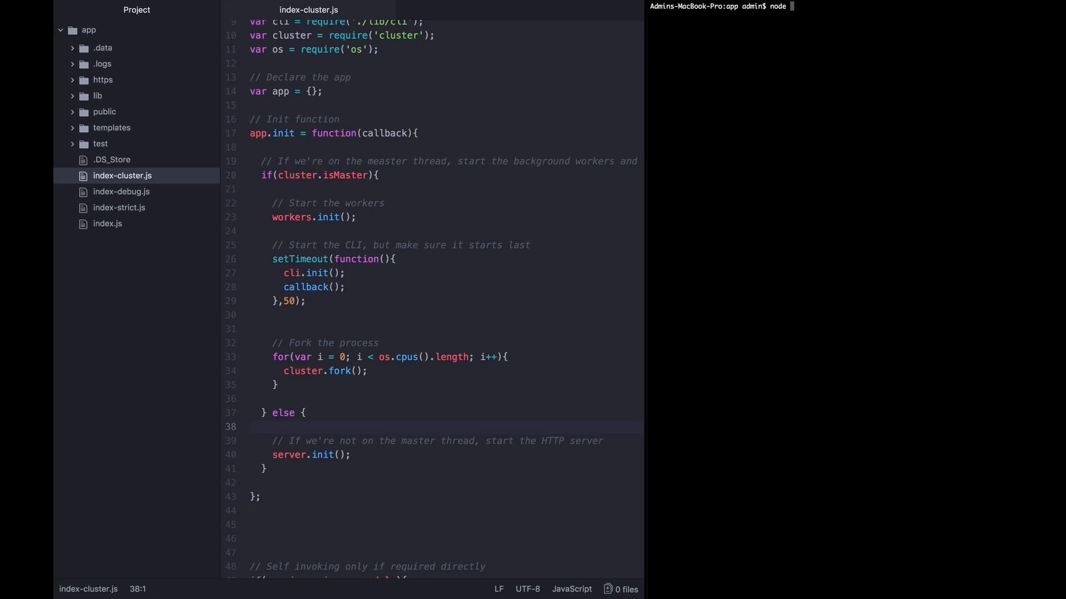
text(index-cluster.js)
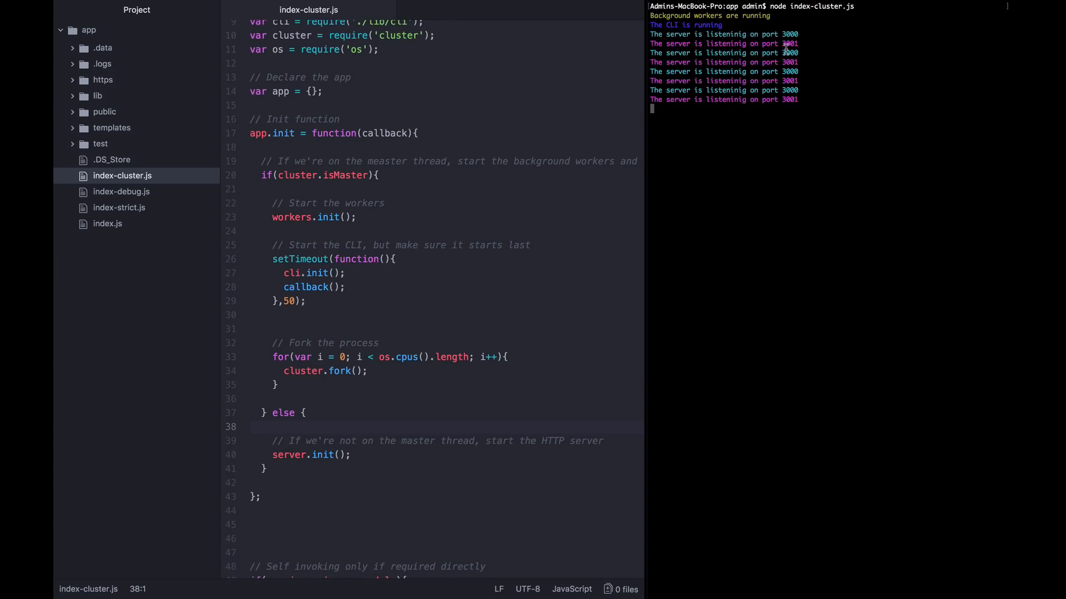
mouse_move(760, 58)
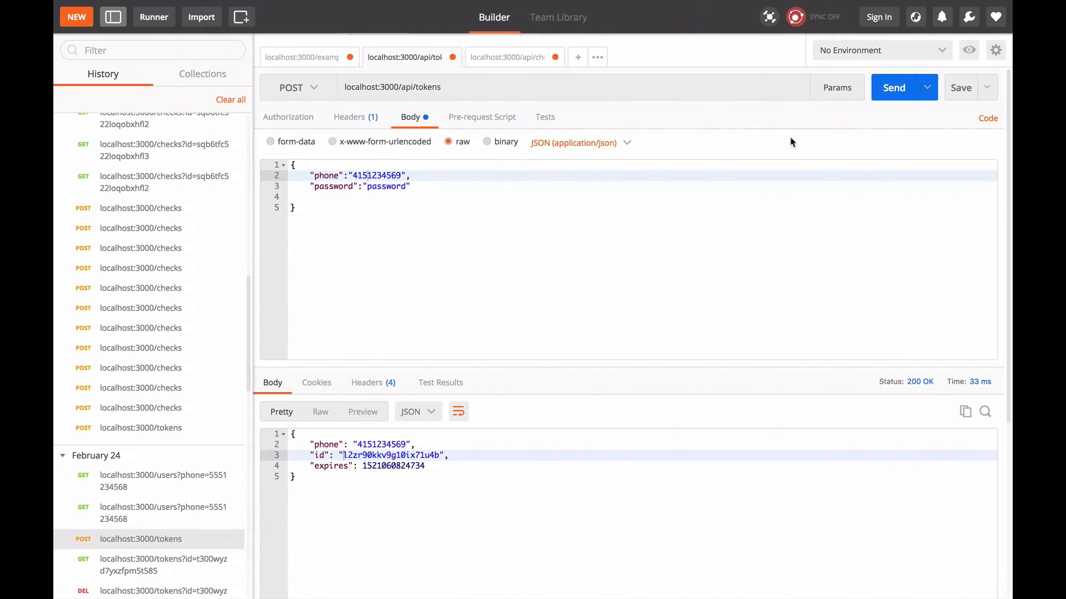
- Resend the POST to localhost:3000/api/tokens, getting 200 OK with a new token
click(893, 87)
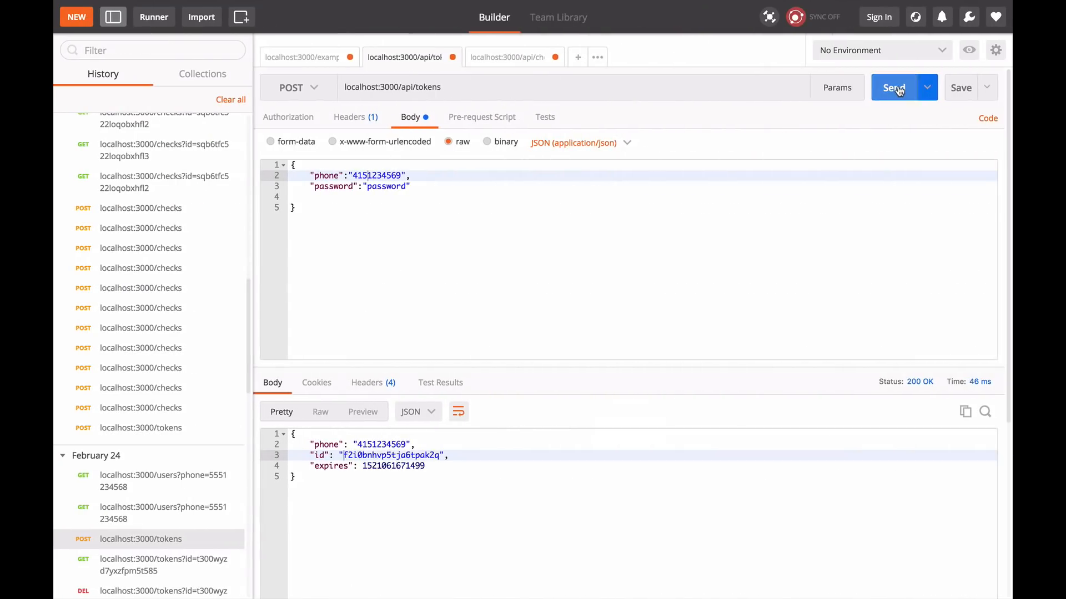